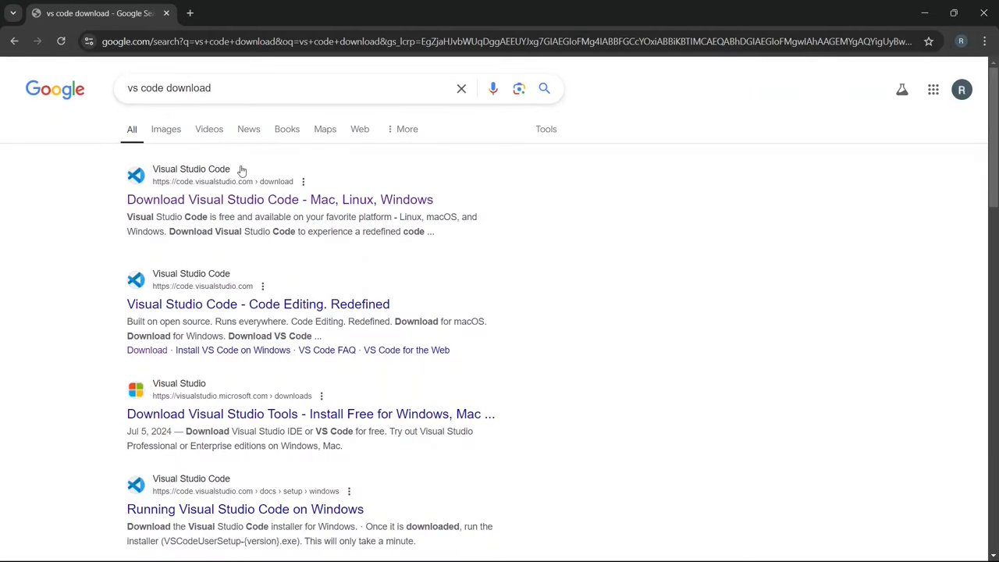
mouse_move(219, 199)
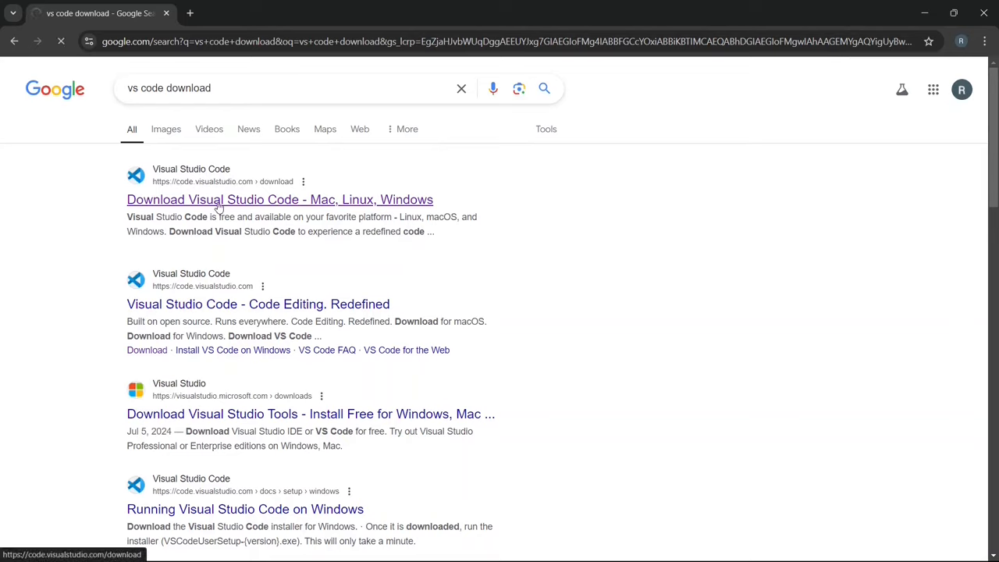
- Open the 'Download Visual Studio Code - Mac, Linux, Windows' search result
left_click(279, 199)
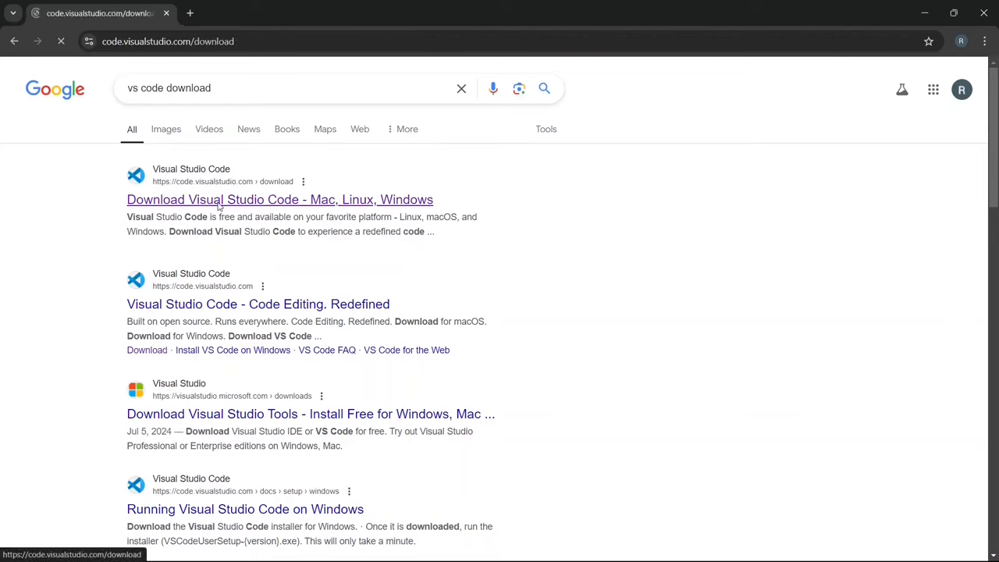
left_click(280, 199)
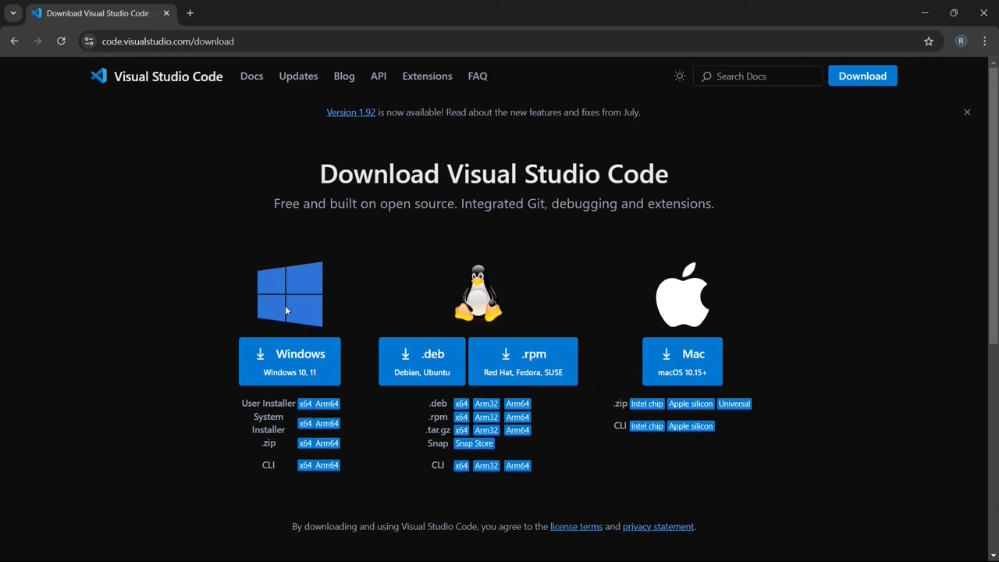
mouse_move(746, 296)
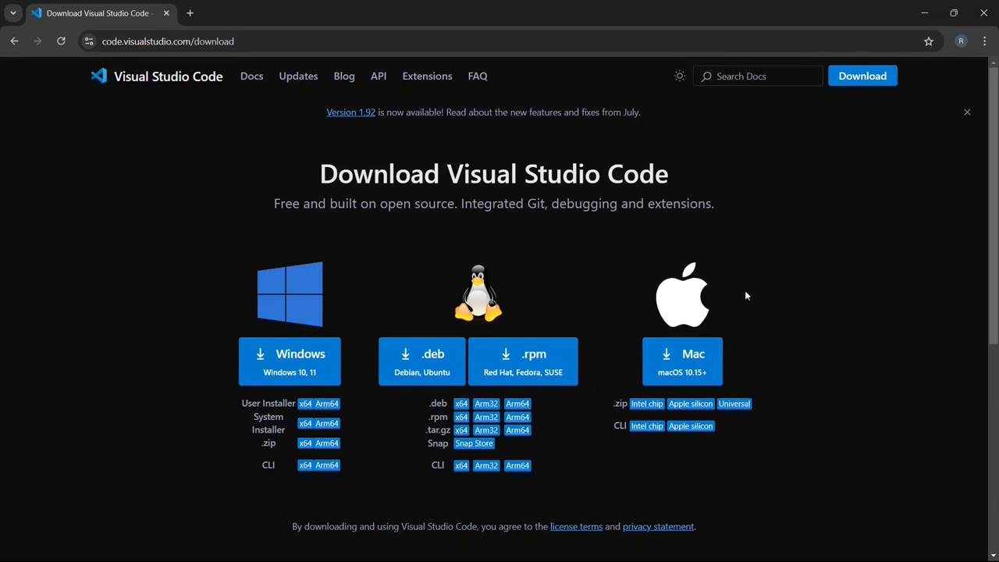
mouse_move(289, 308)
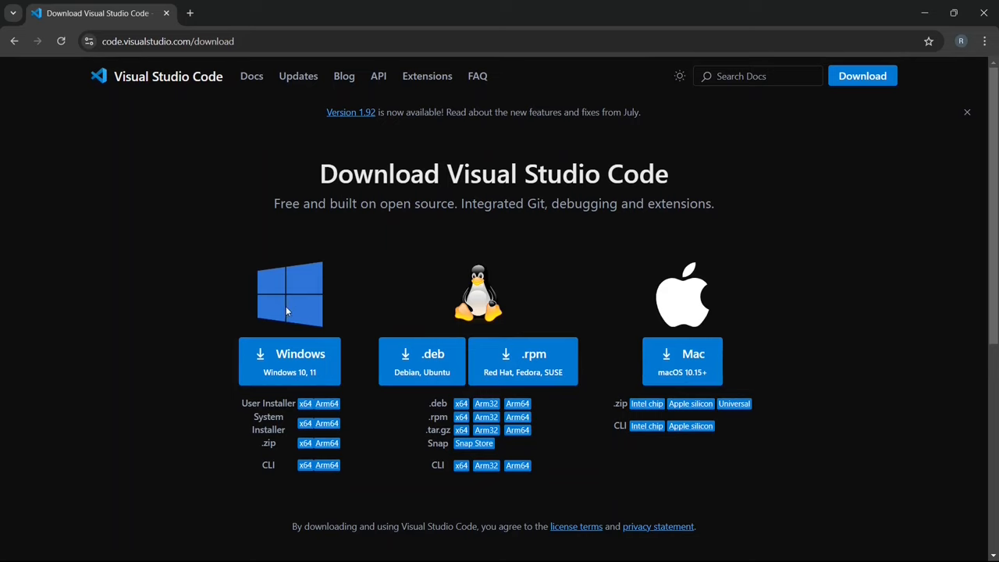
mouse_move(769, 312)
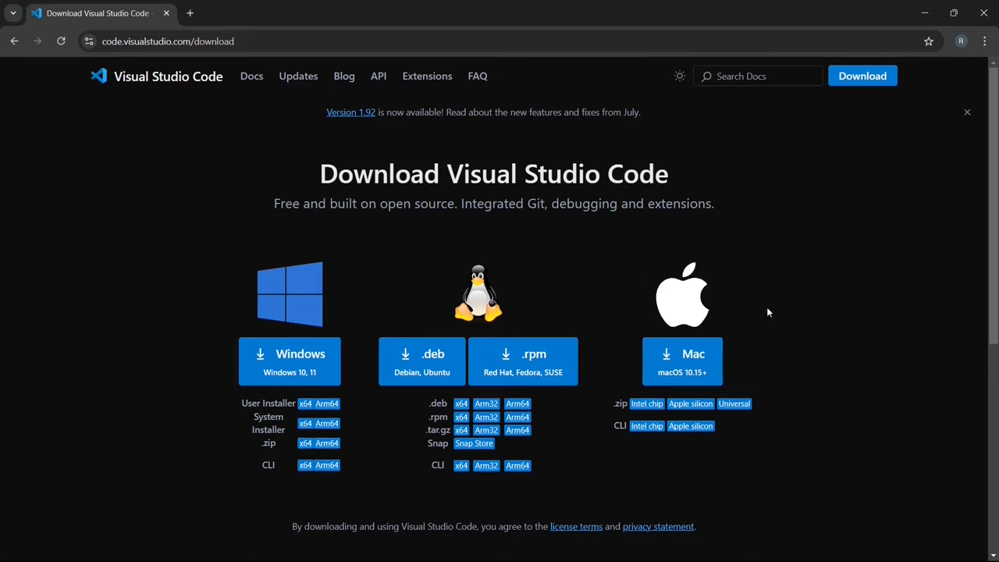
mouse_move(315, 354)
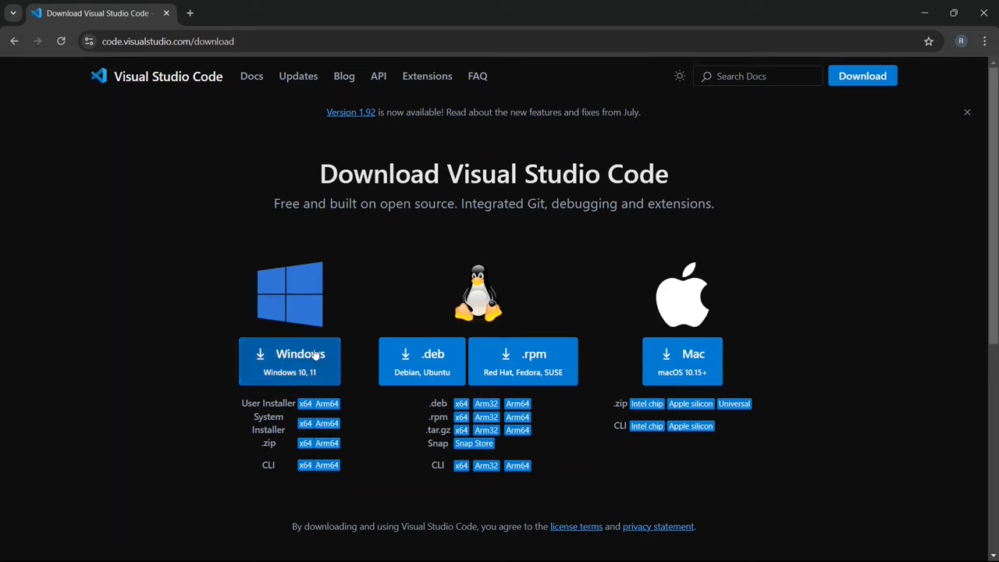
- Download the VS Code Windows installer and check its progress in the Downloads bubble
left_click(288, 361)
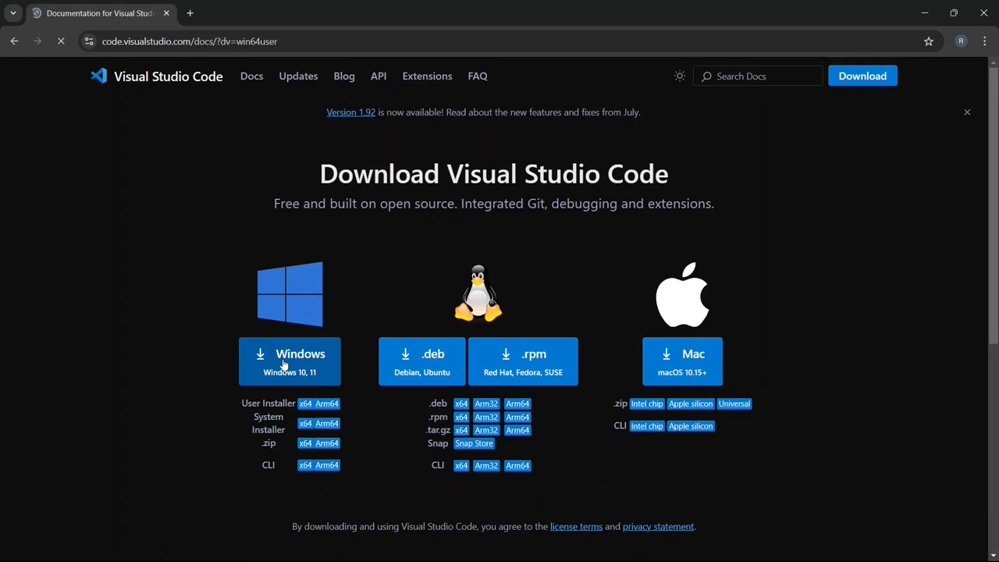
left_click(289, 362)
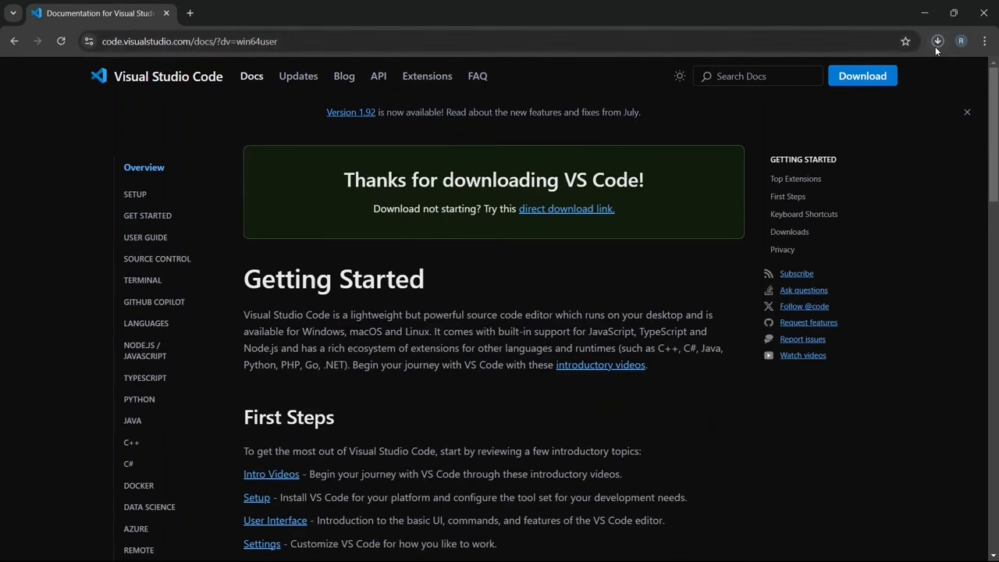
left_click(939, 42)
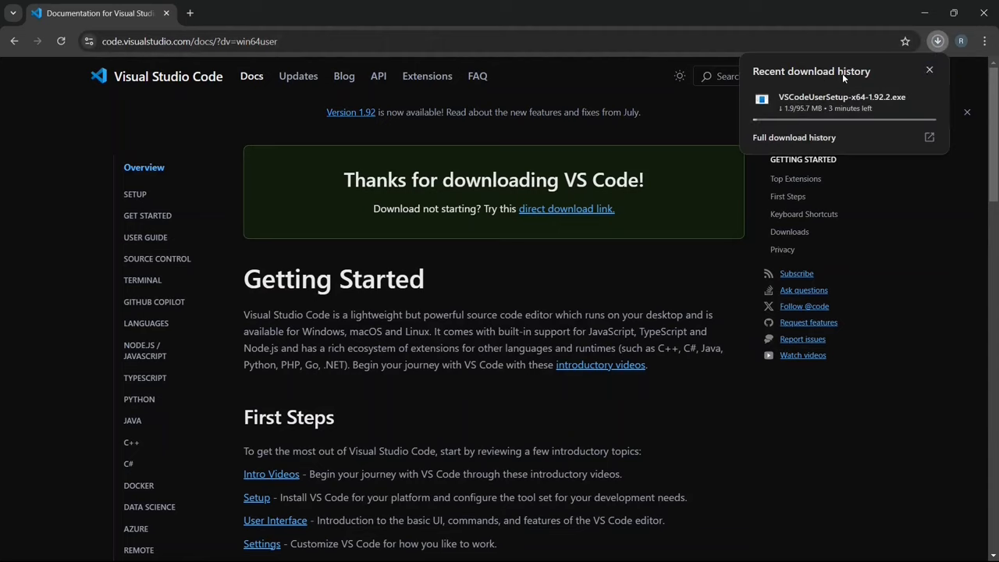
left_click(929, 69)
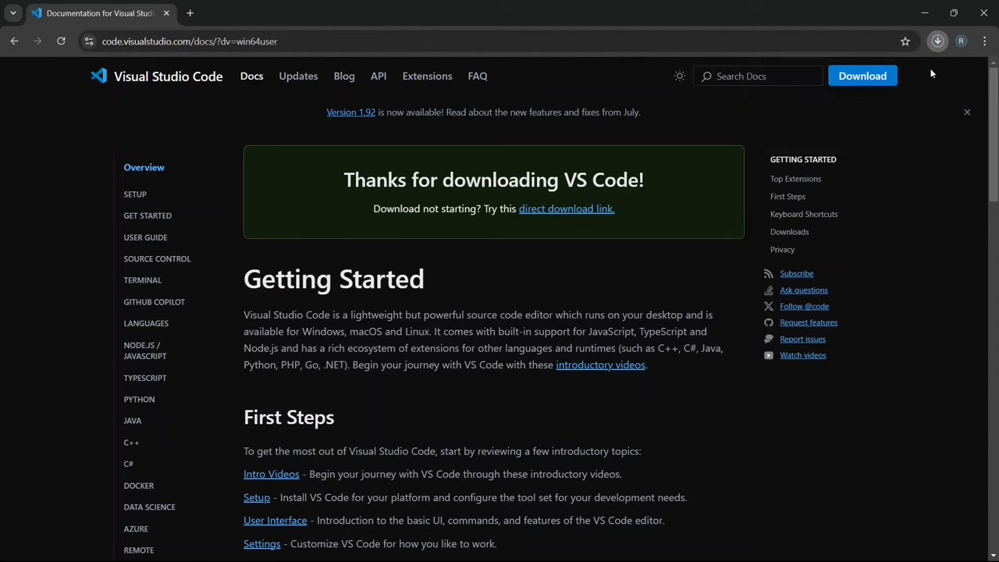
mouse_move(938, 51)
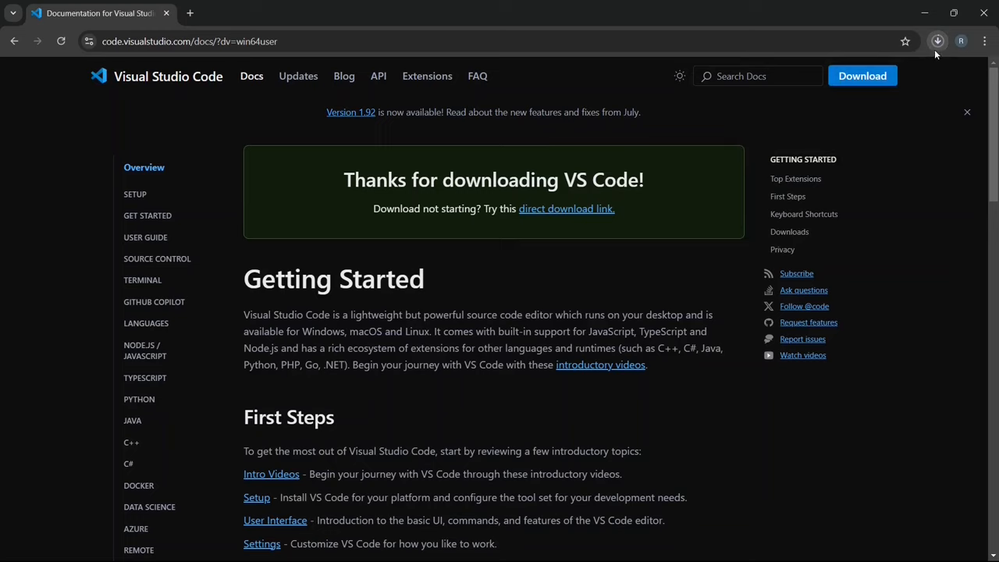
mouse_move(559, 213)
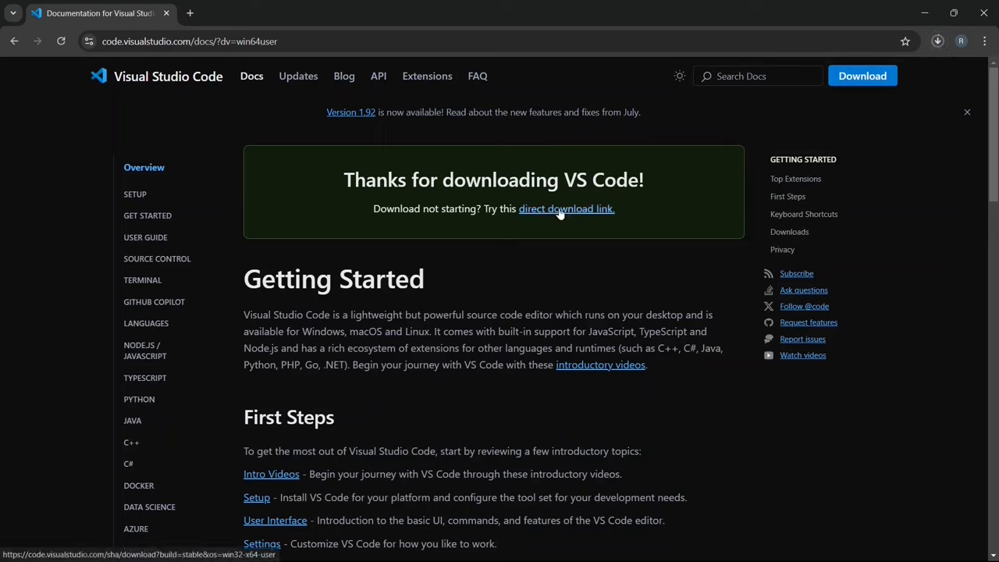
mouse_move(886, 76)
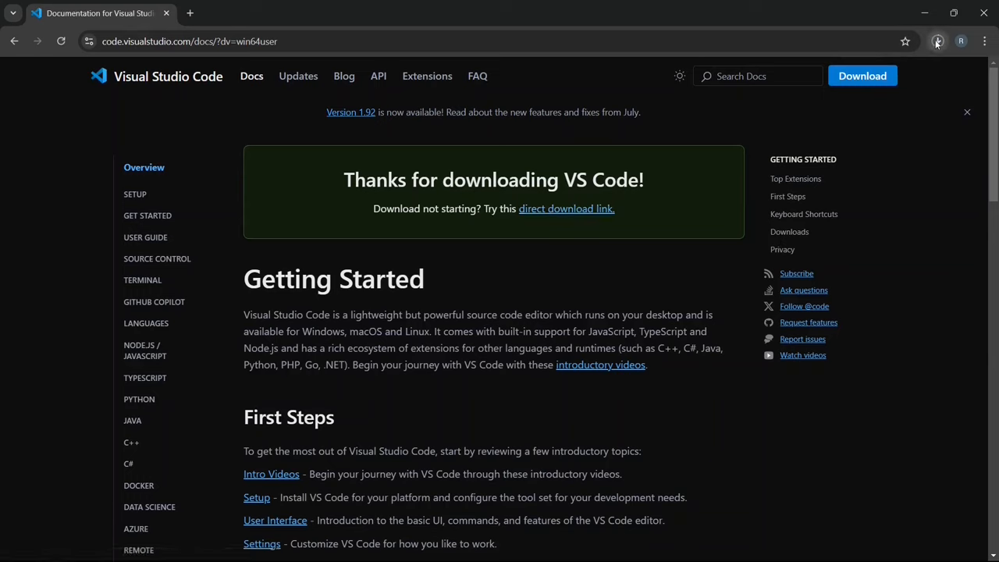
left_click(939, 41)
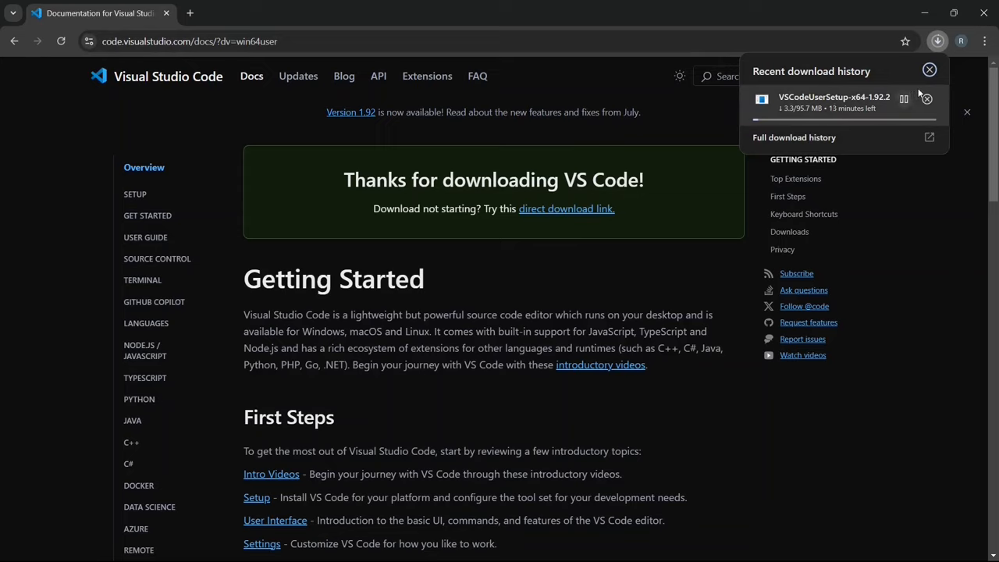
left_click(926, 69)
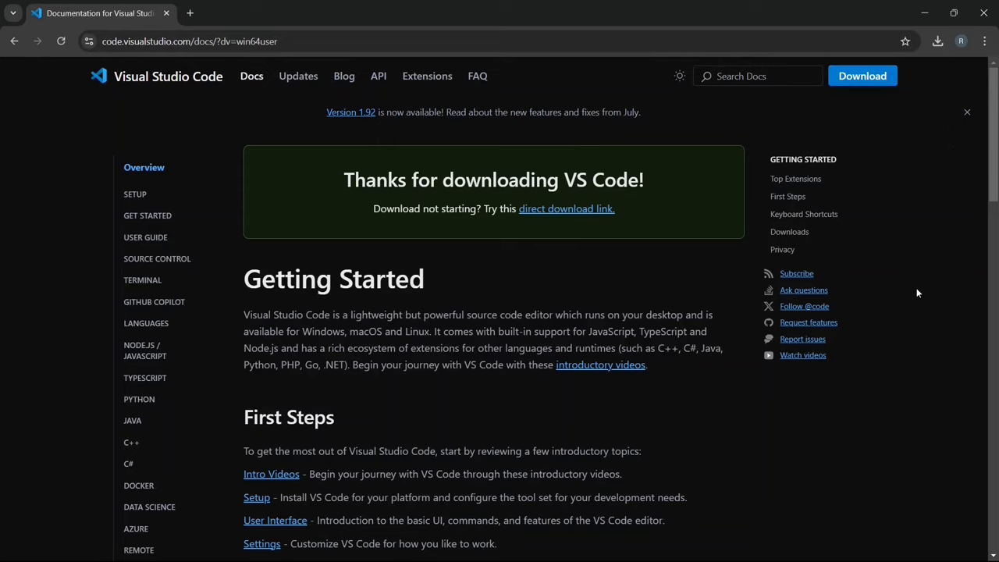
mouse_move(623, 308)
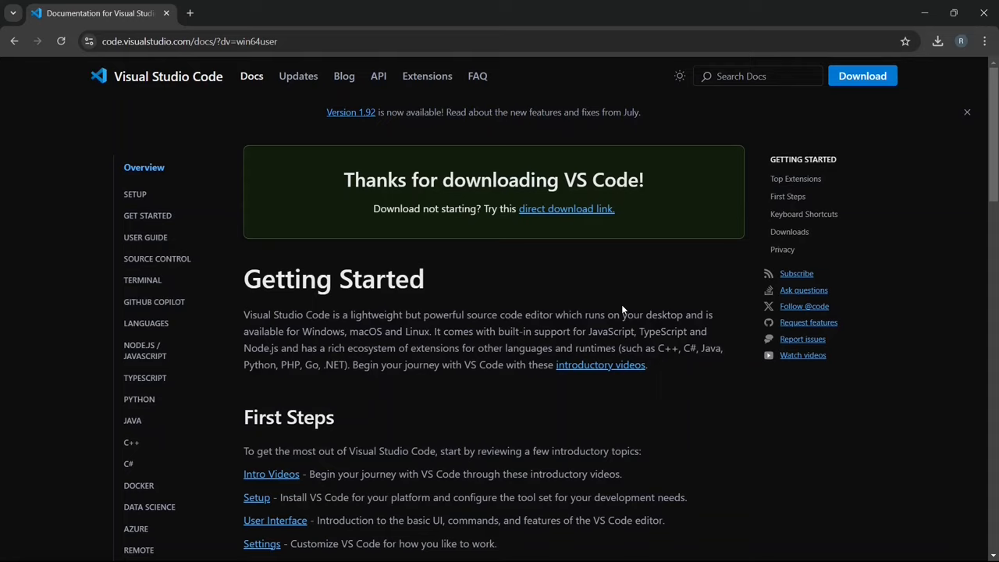
mouse_move(640, 295)
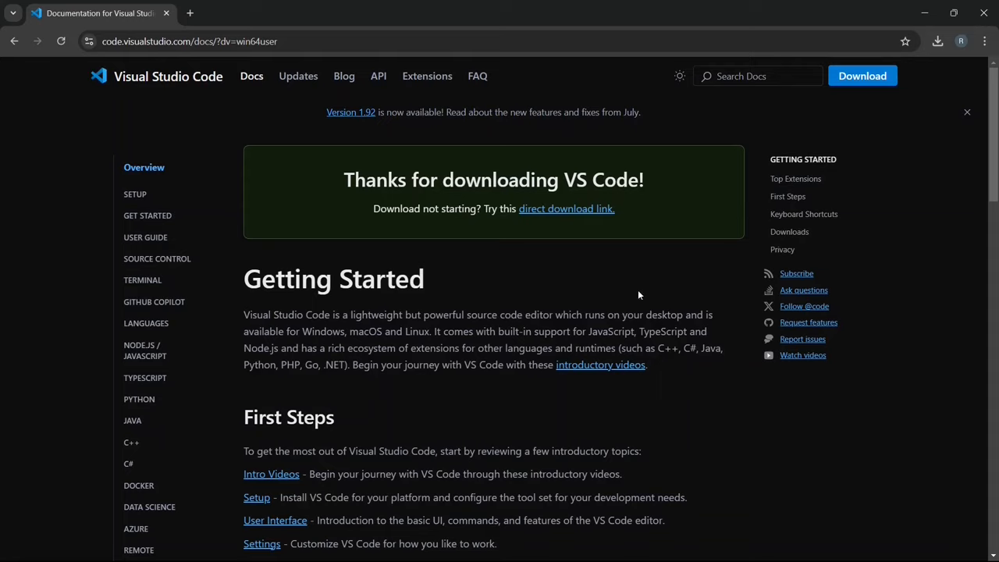
mouse_move(984, 13)
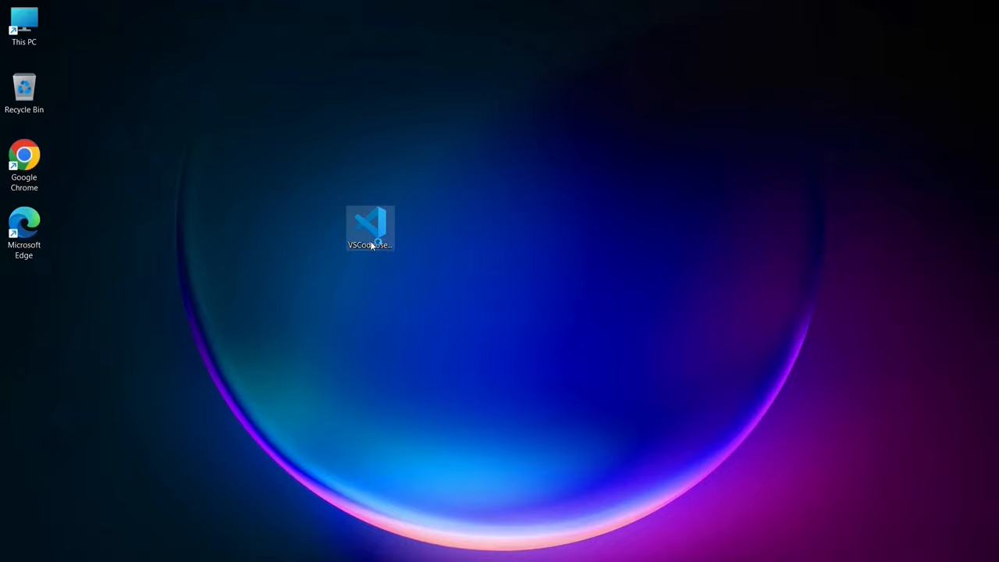
- Launch VSCodeUserSetup from the desktop and accept the licence agreement
double_click(370, 222)
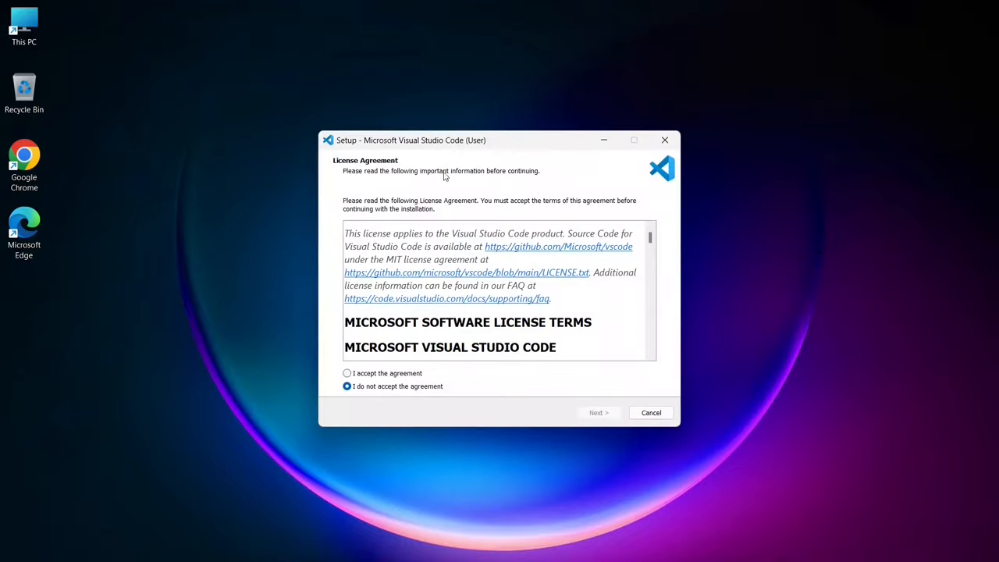
scroll("down", 3)
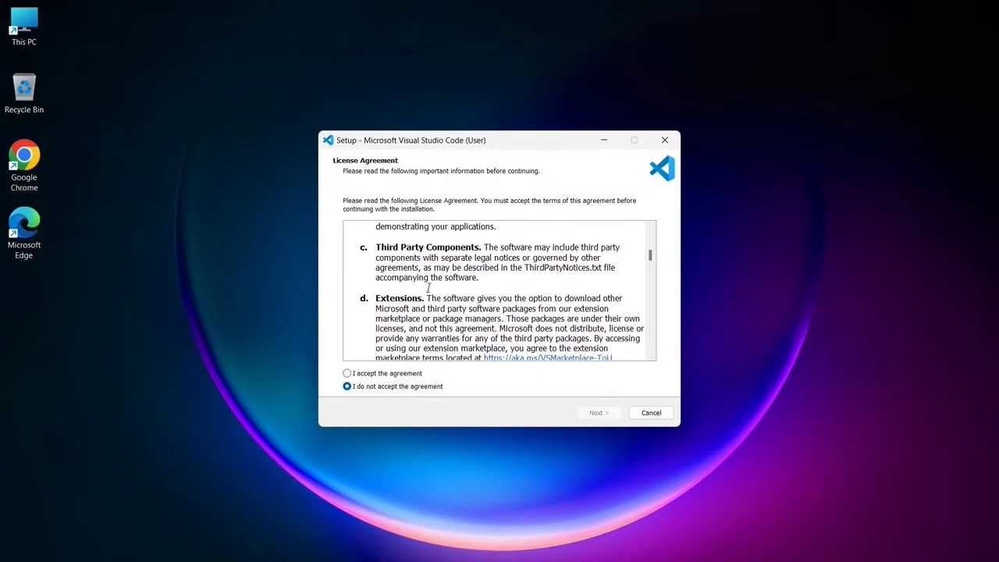
scroll("down", 3)
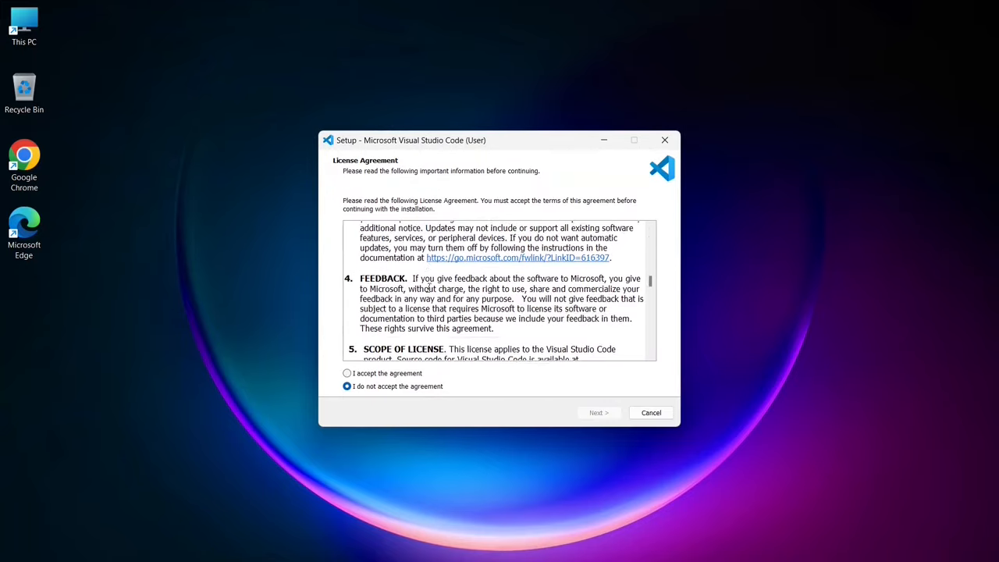
scroll("down", 3)
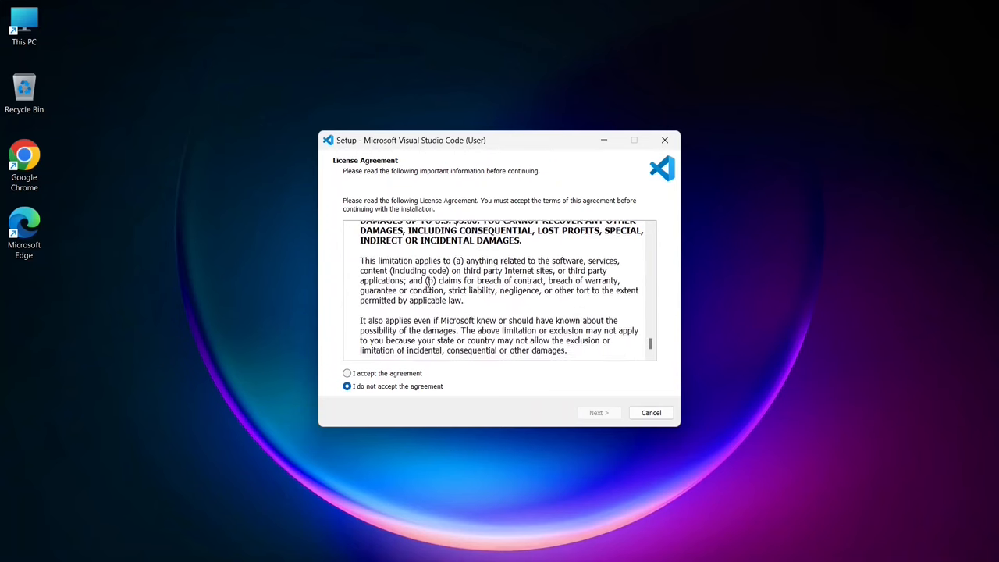
left_click(346, 373)
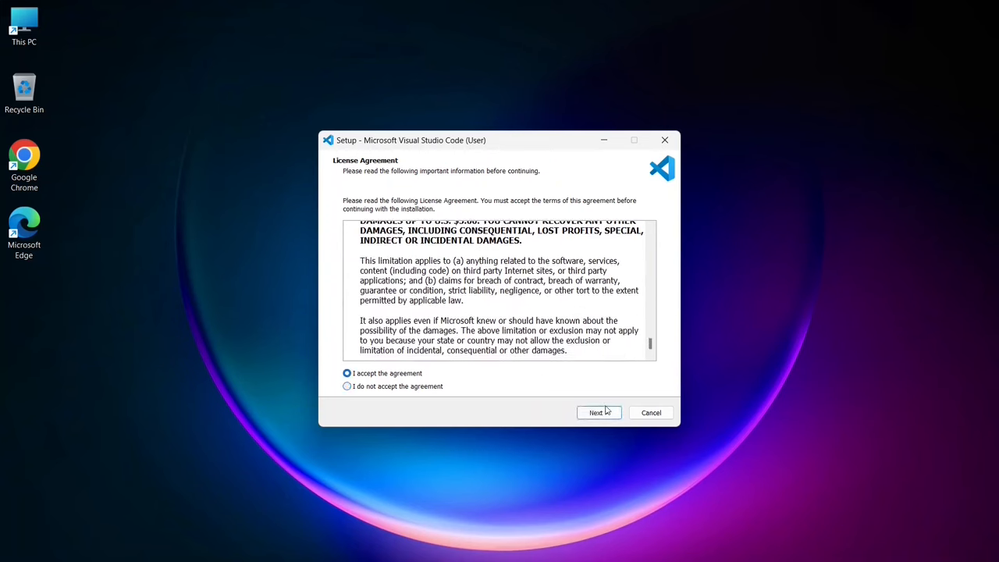
left_click(597, 412)
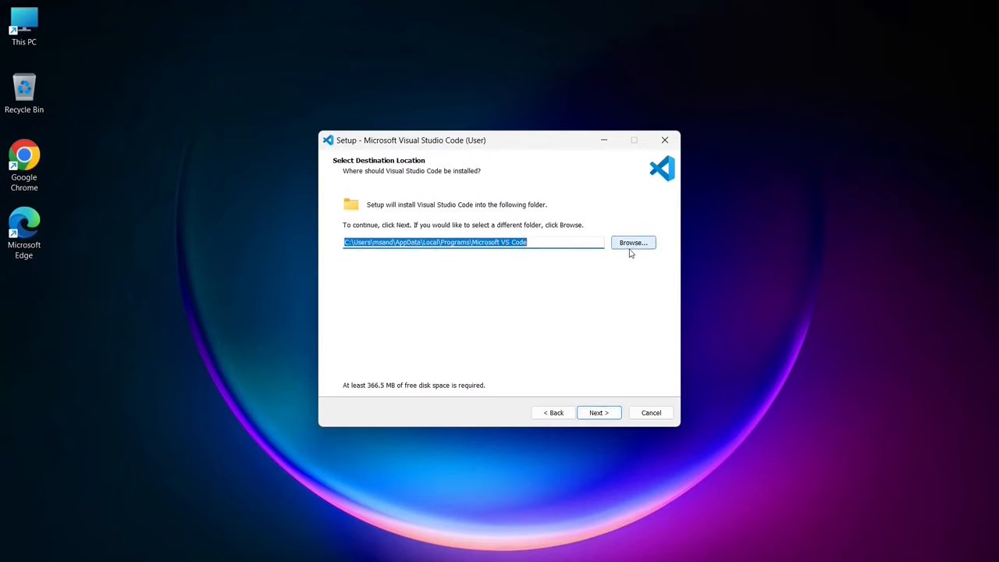
- Keep the default install folder and the default Start Menu folder
left_click(632, 242)
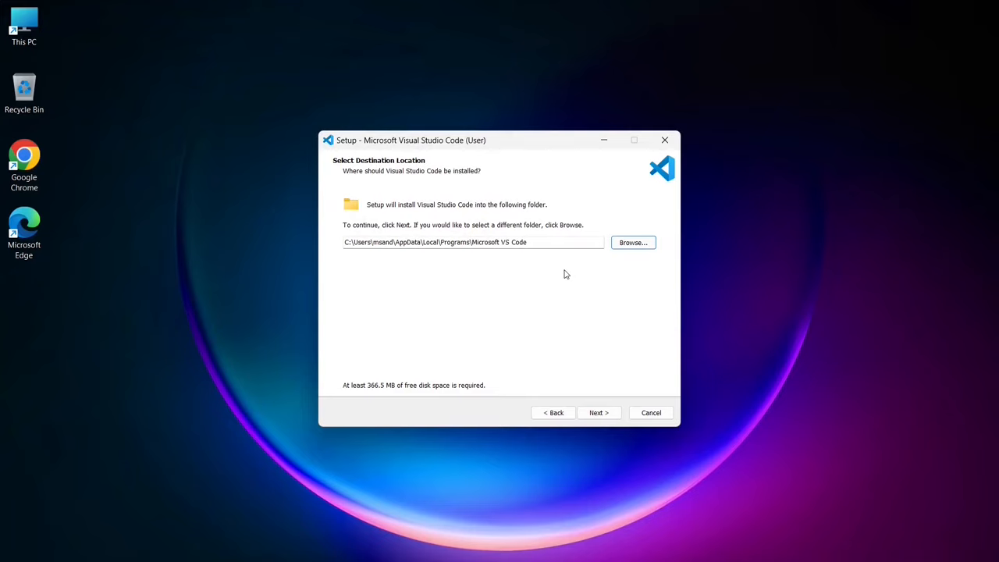
mouse_move(589, 331)
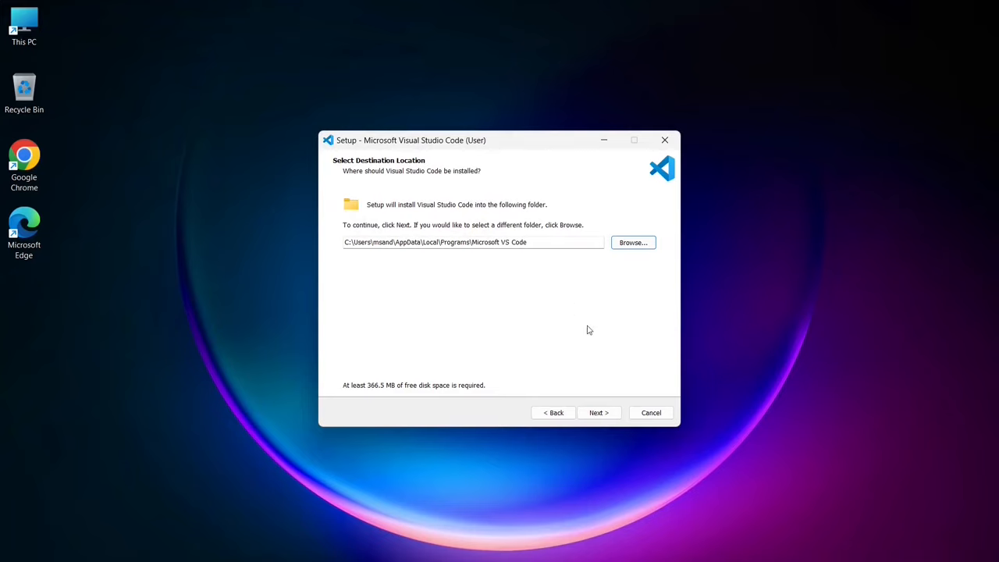
left_click(599, 412)
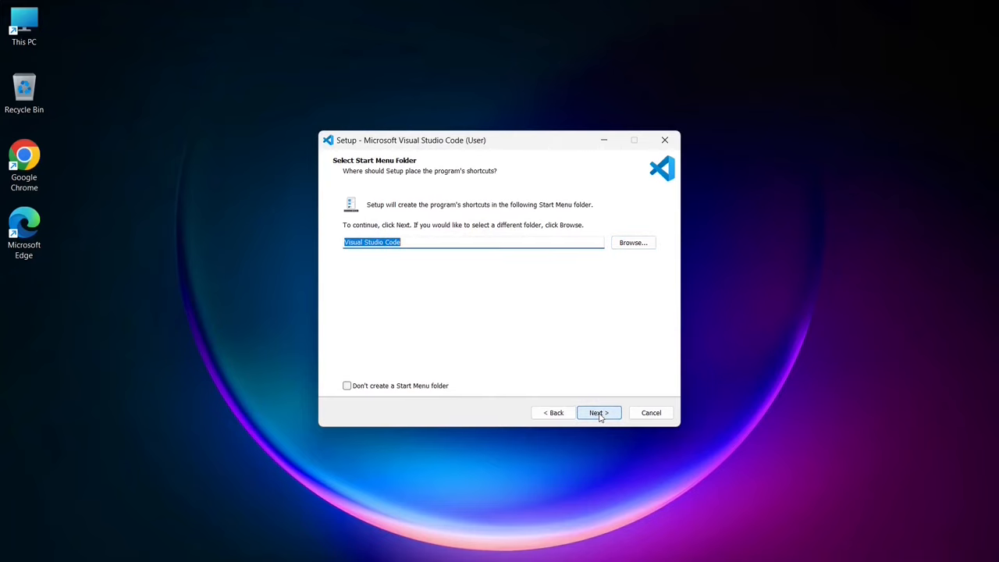
mouse_move(579, 303)
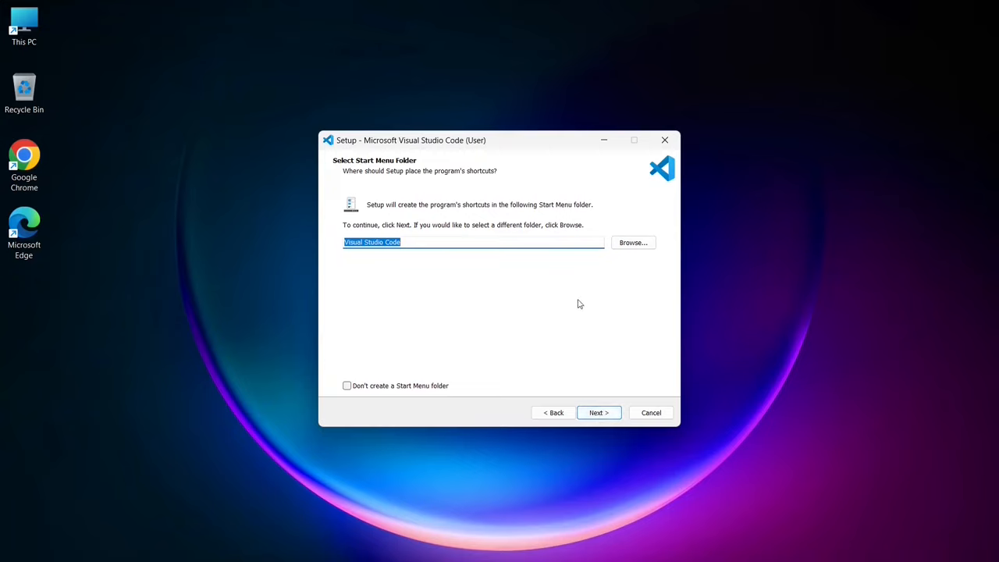
mouse_move(427, 242)
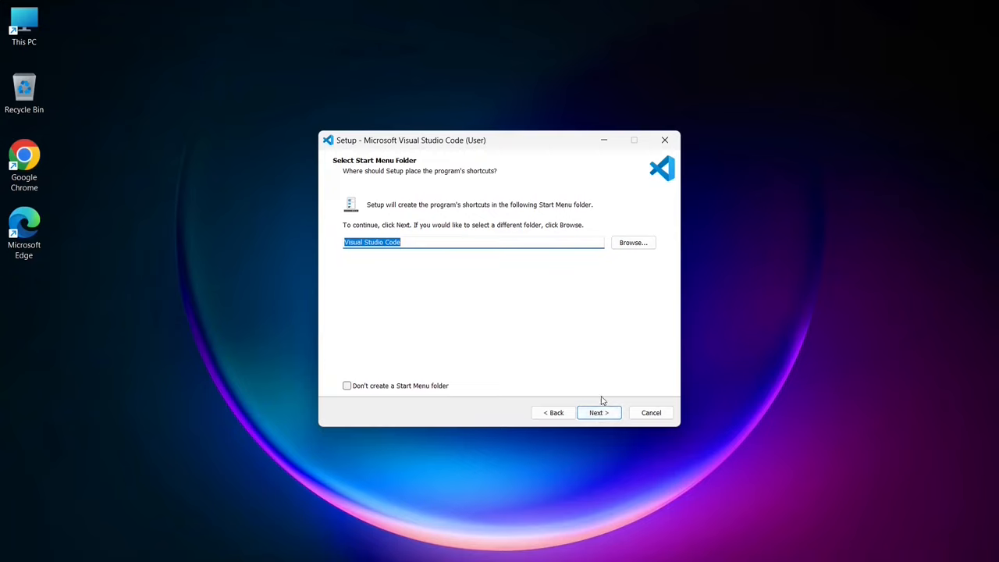
left_click(599, 413)
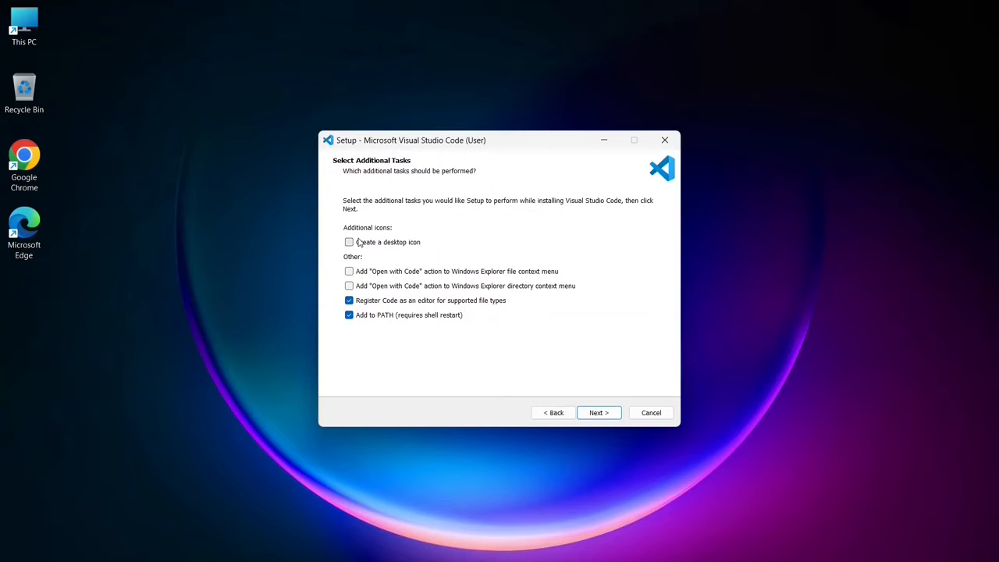
- Enable the desktop icon and 'Open with Code' folder context-menu tasks
left_click(349, 242)
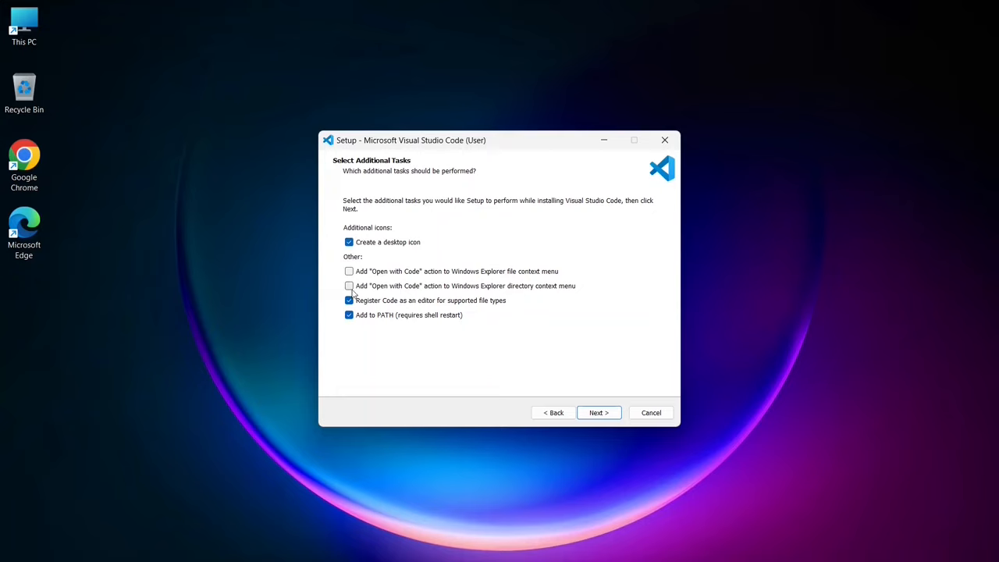
left_click(349, 285)
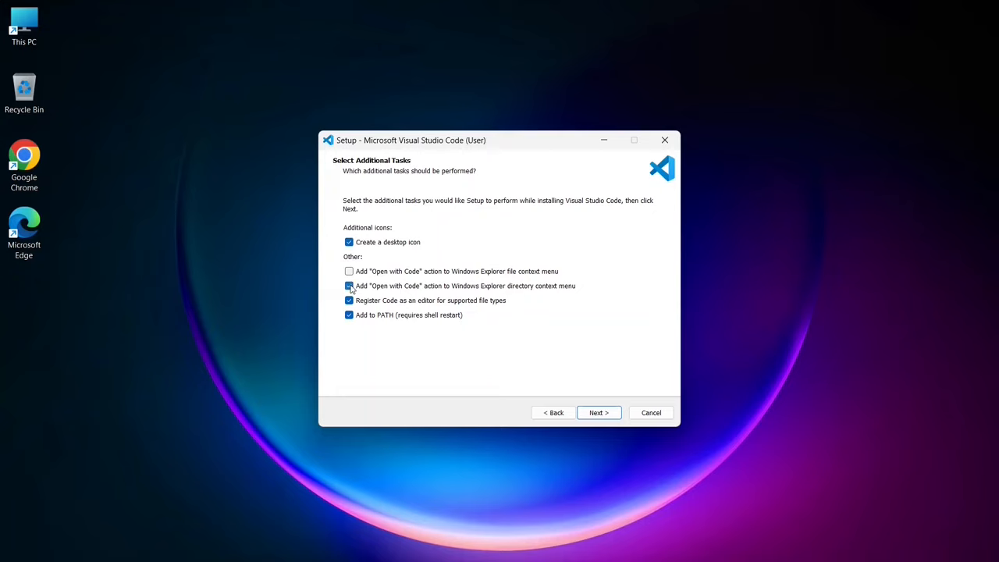
left_click(349, 286)
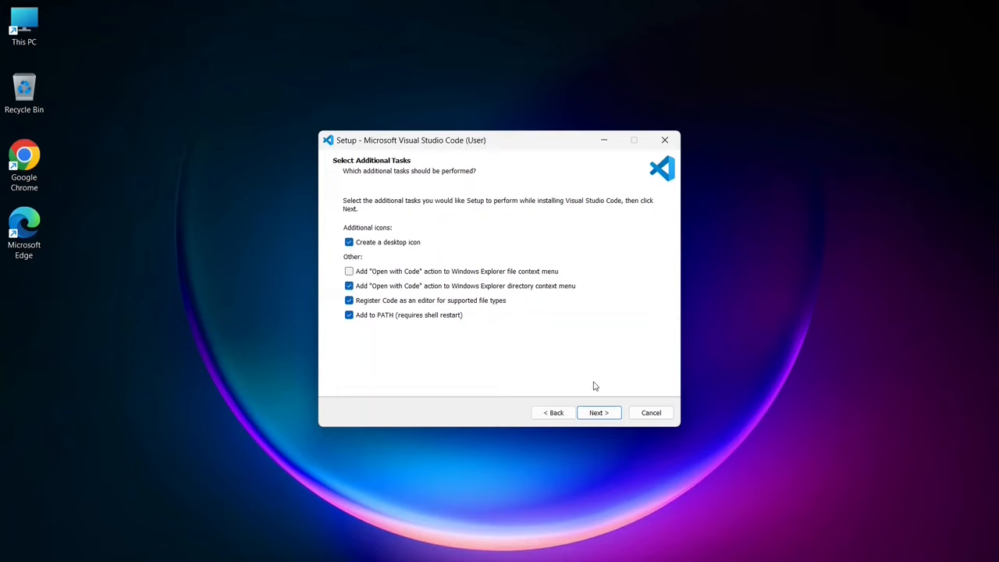
mouse_move(598, 412)
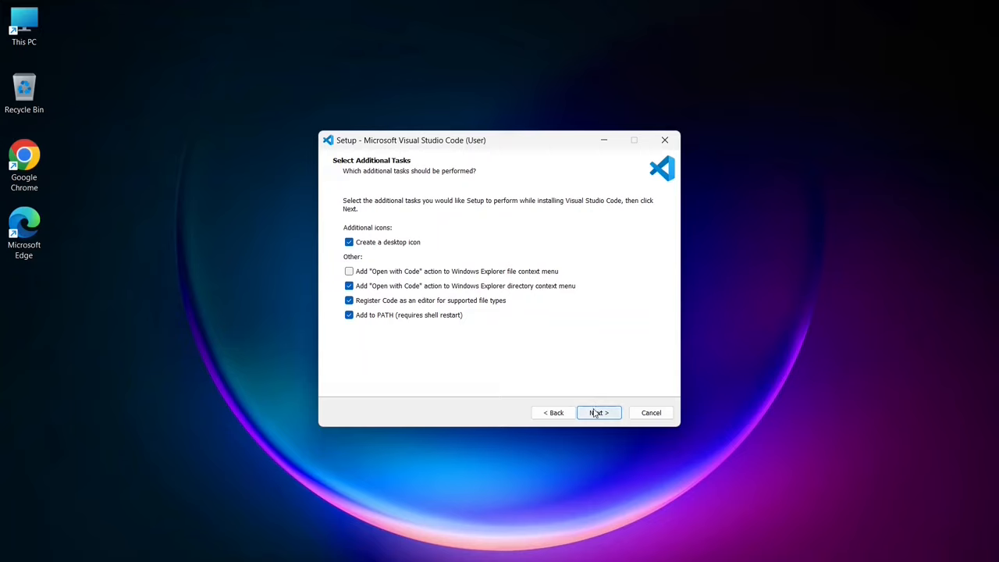
mouse_move(601, 342)
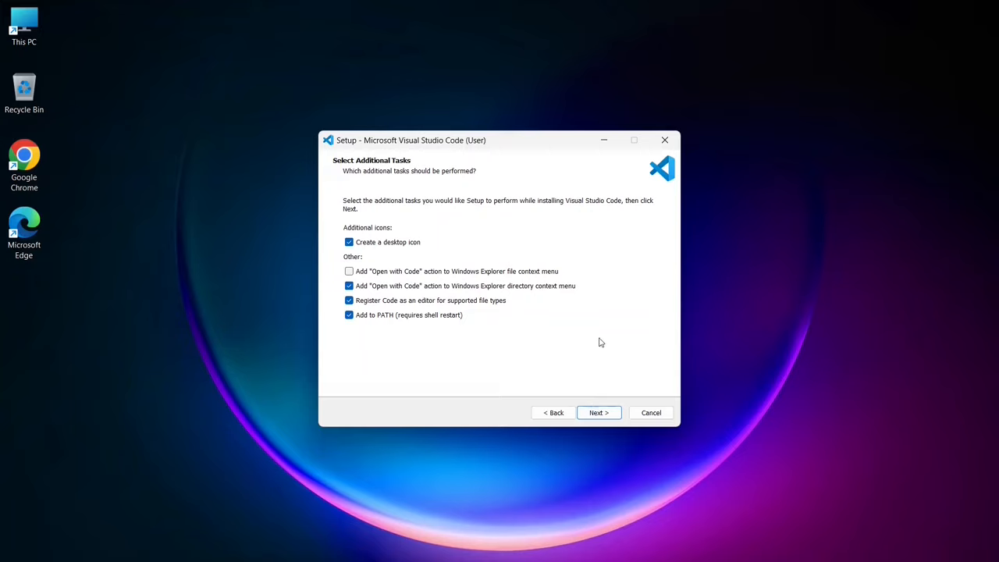
left_click(599, 413)
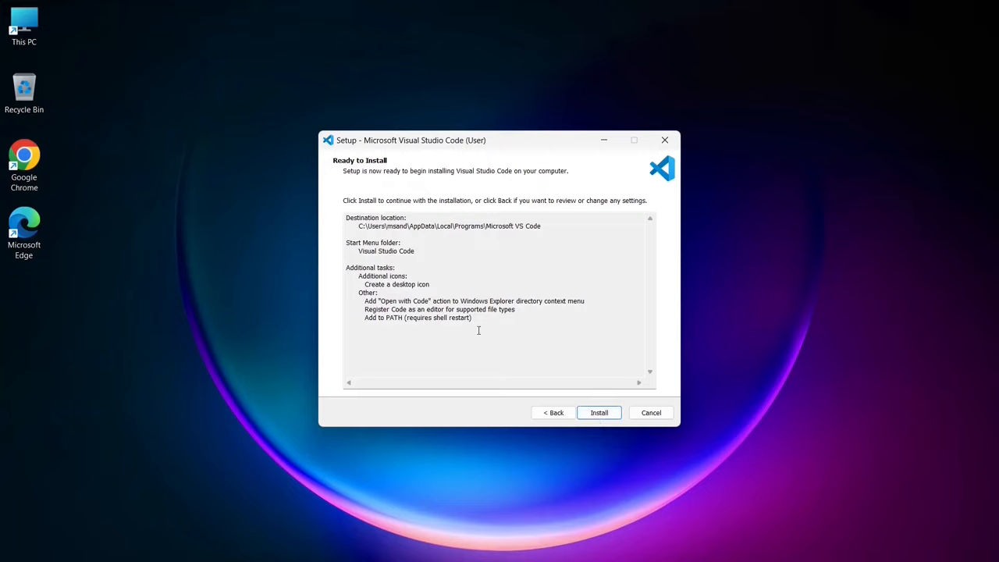
- Install VS Code and finish the wizard with the launch option left on
left_click(598, 413)
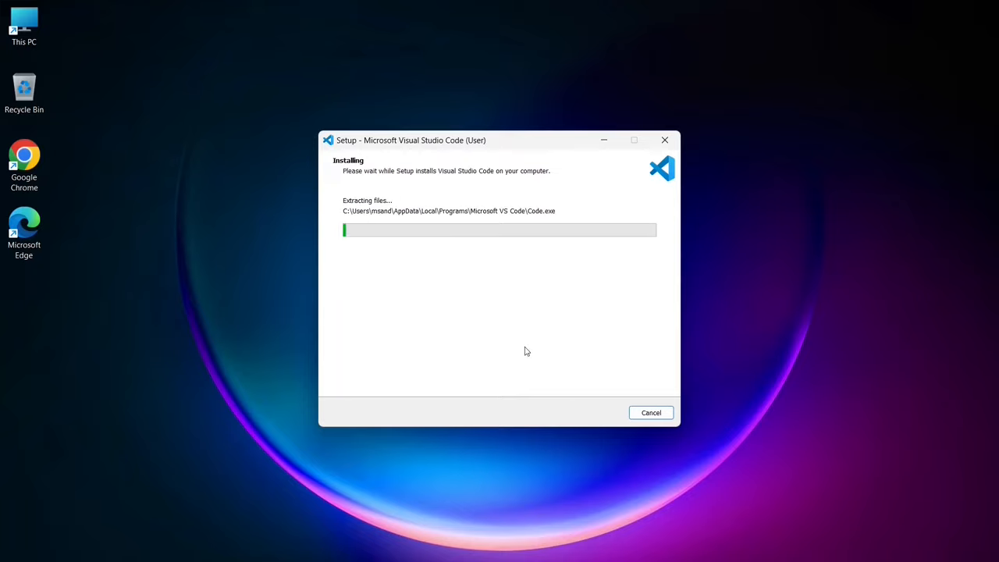
mouse_move(506, 343)
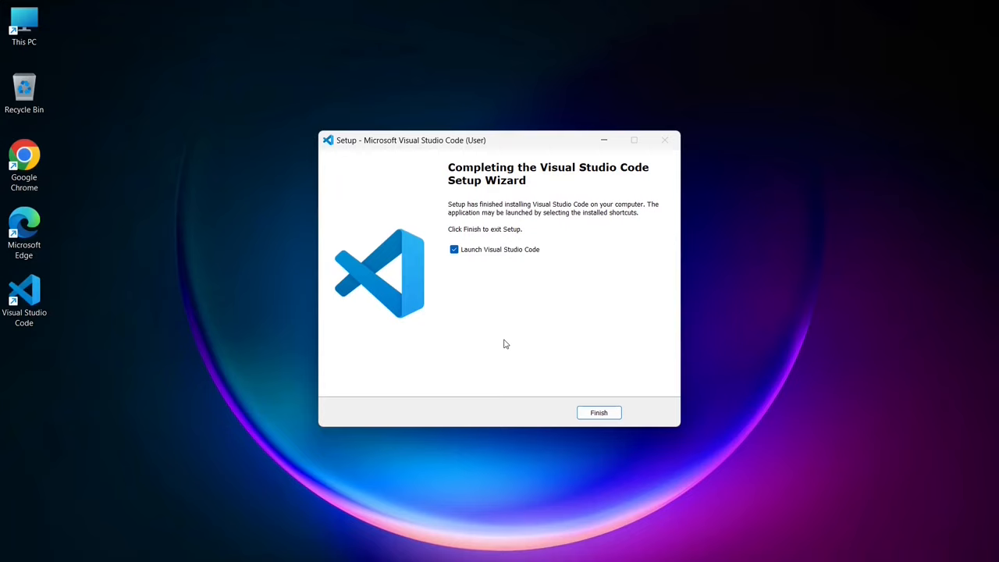
mouse_move(463, 259)
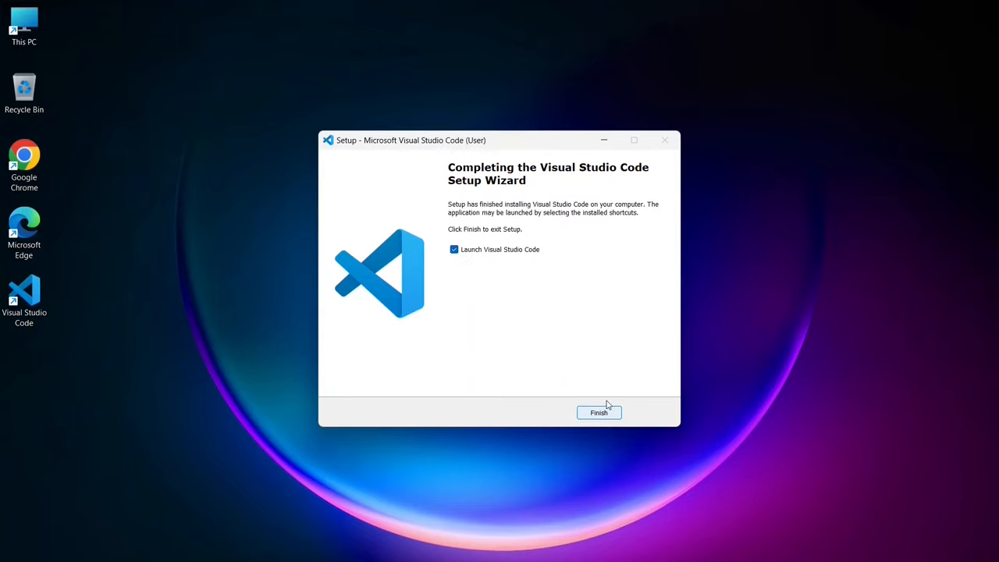
left_click(599, 412)
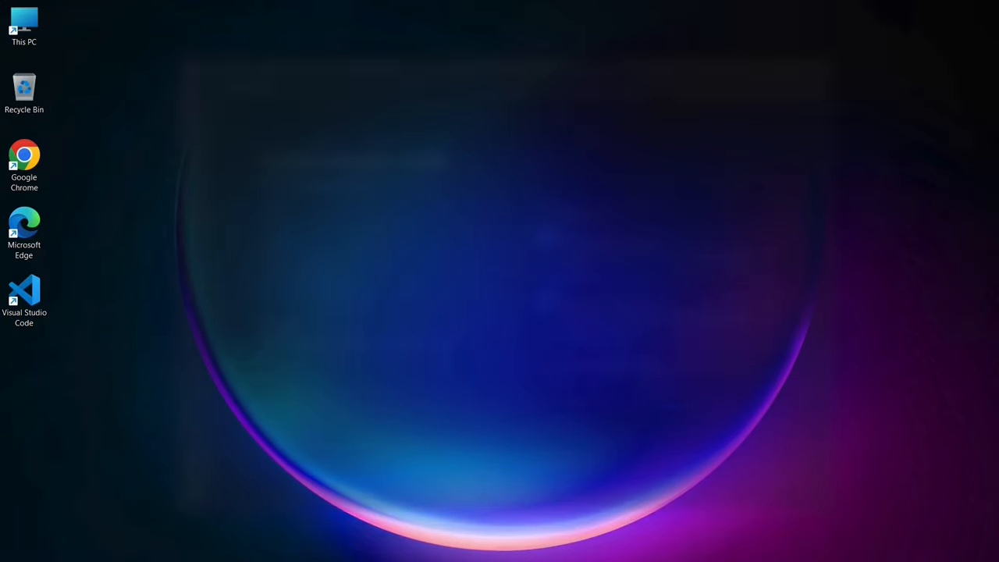
- Launch VS Code from its desktop shortcut, then switch over to Chrome
double_click(24, 293)
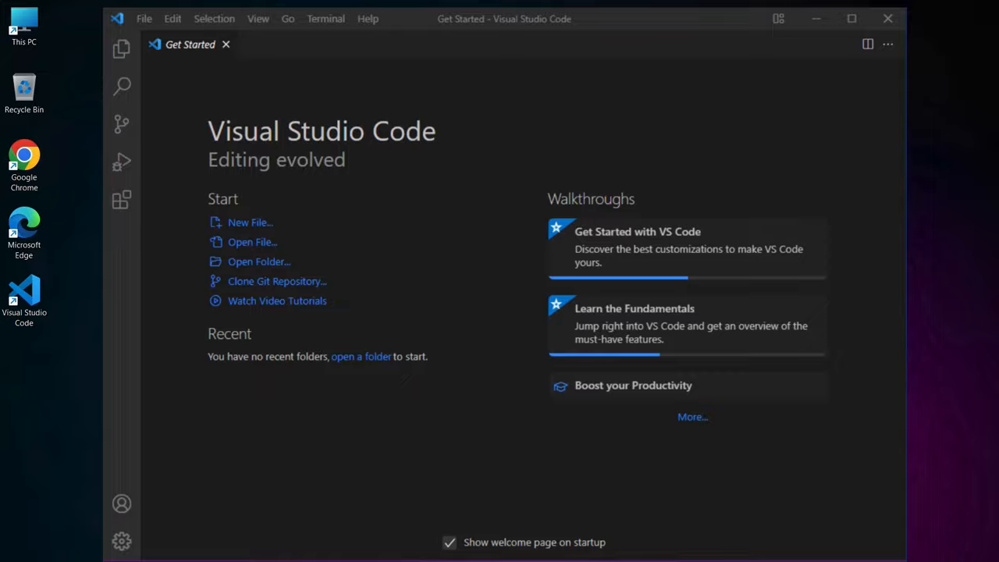
left_click(887, 18)
type("python download")
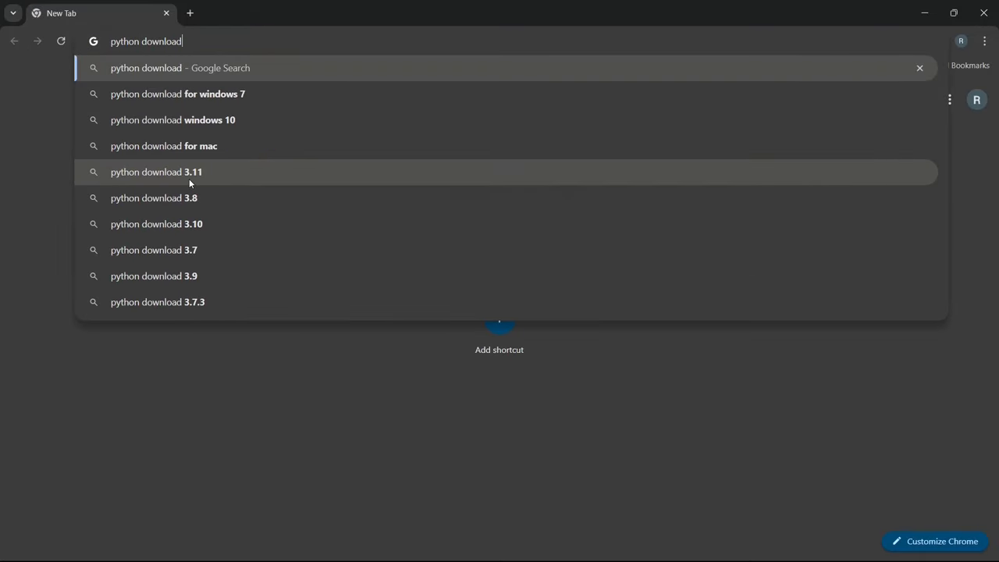
- Search 'python download' and open the python.org downloads page
key("Enter")
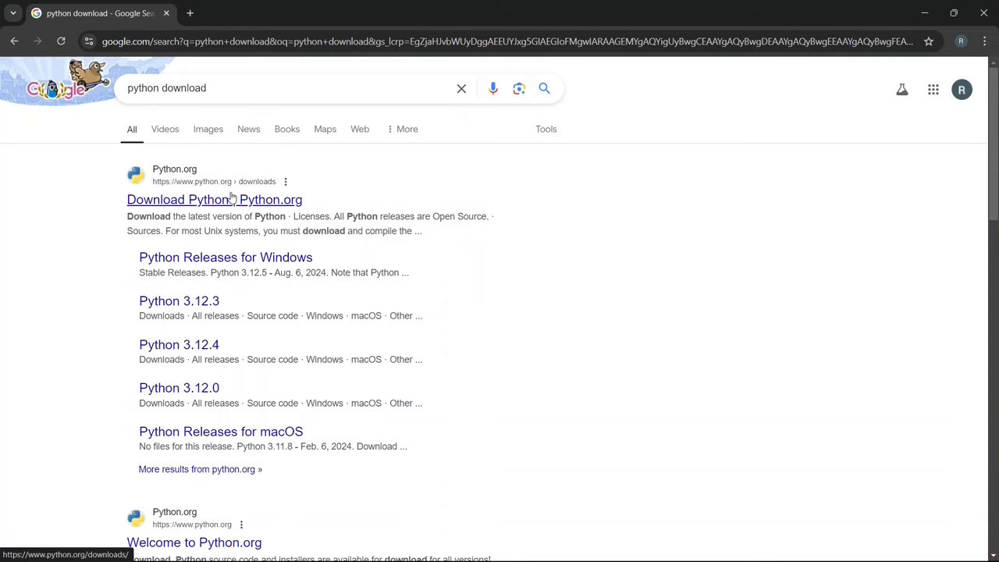
left_click(195, 200)
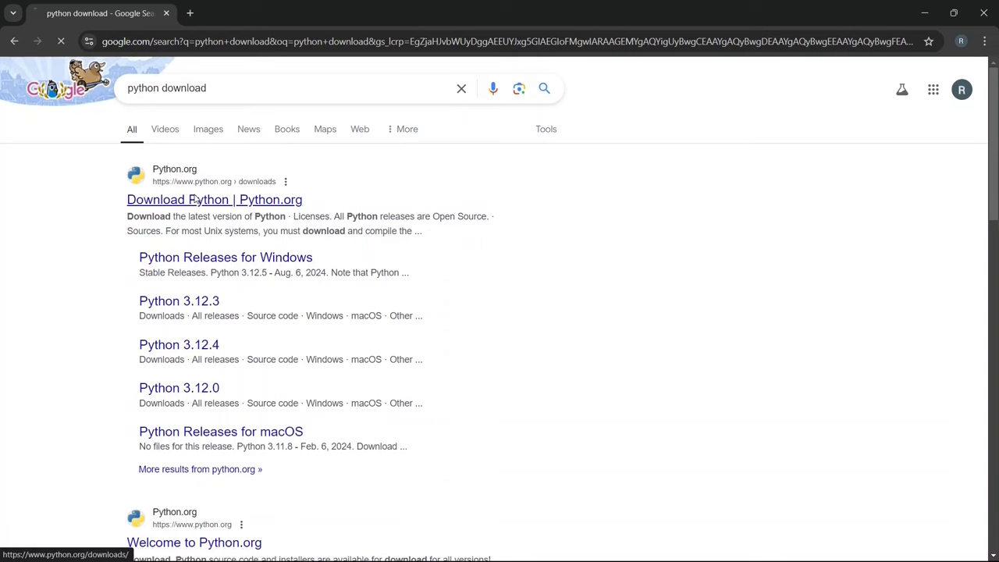
left_click(214, 199)
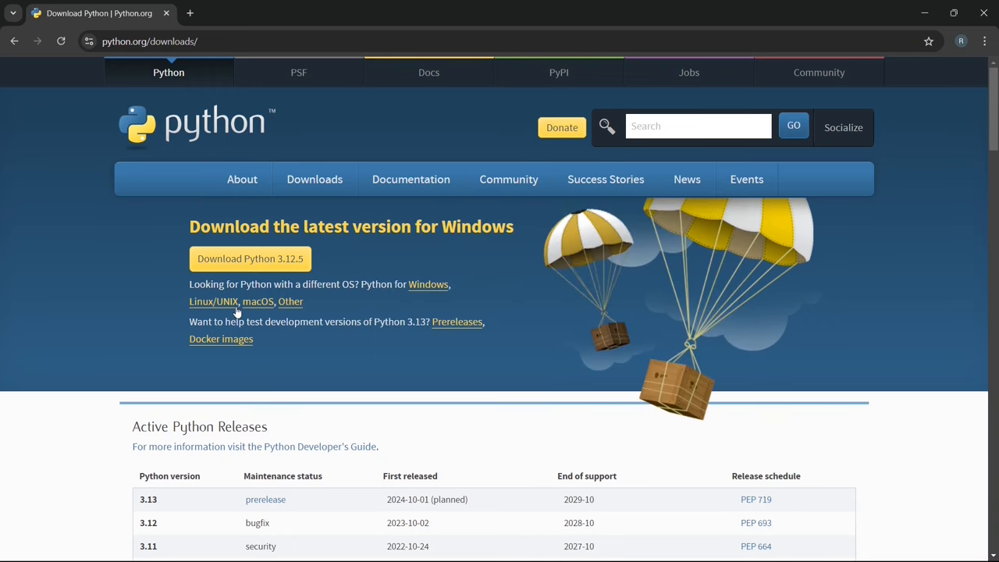
mouse_move(250, 259)
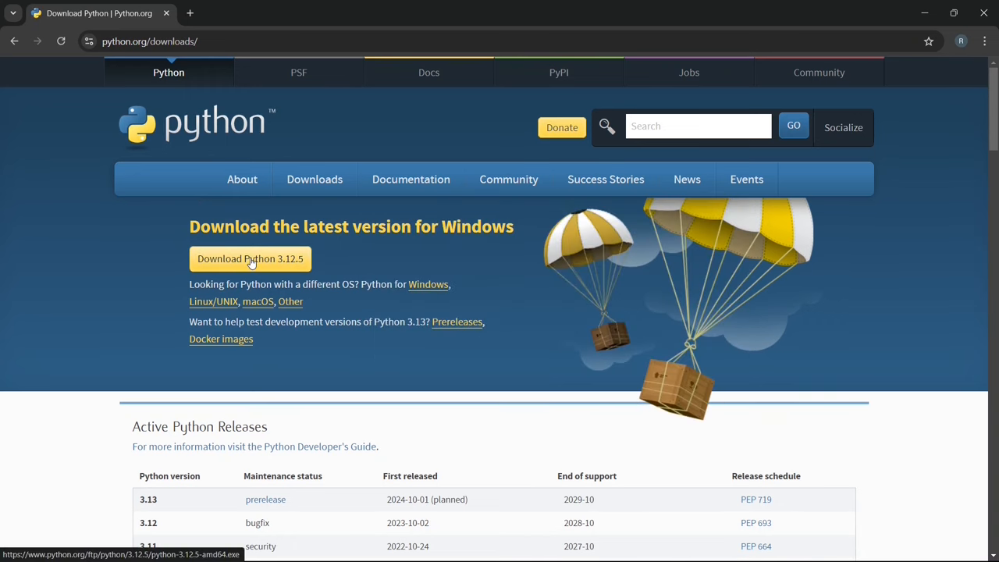
- Download the Python 3.12.5 Windows installer and confirm it finished
left_click(250, 259)
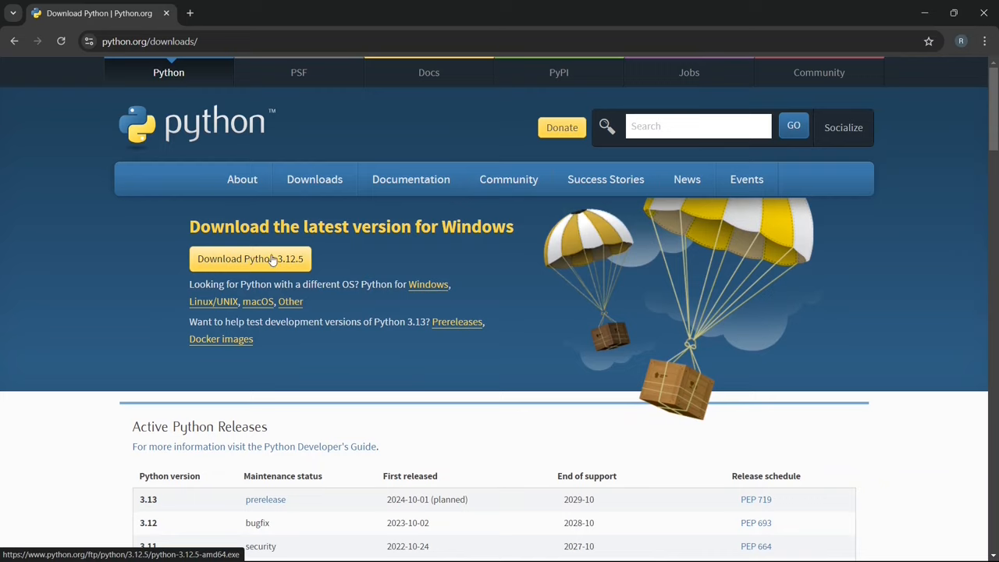
left_click(250, 259)
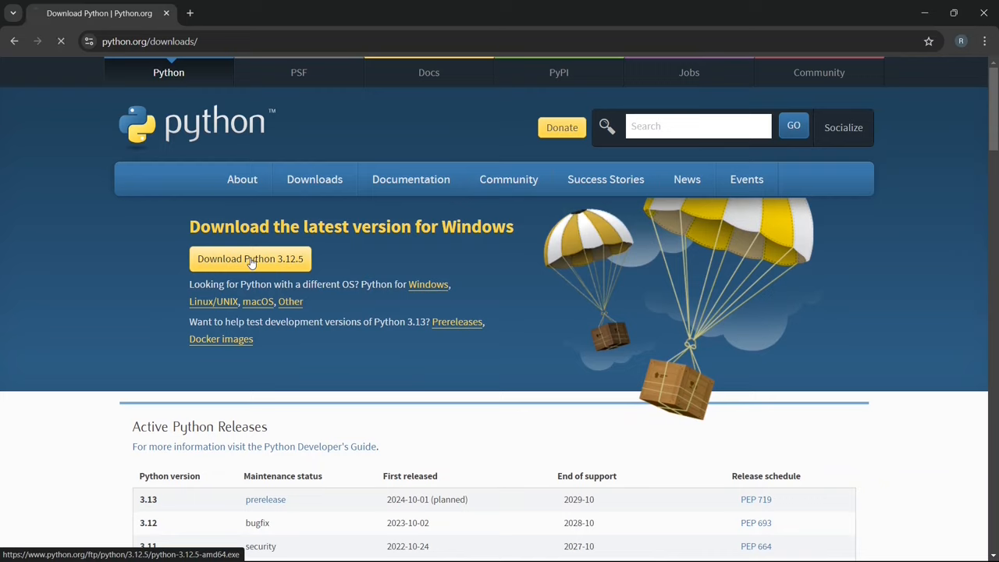
left_click(249, 259)
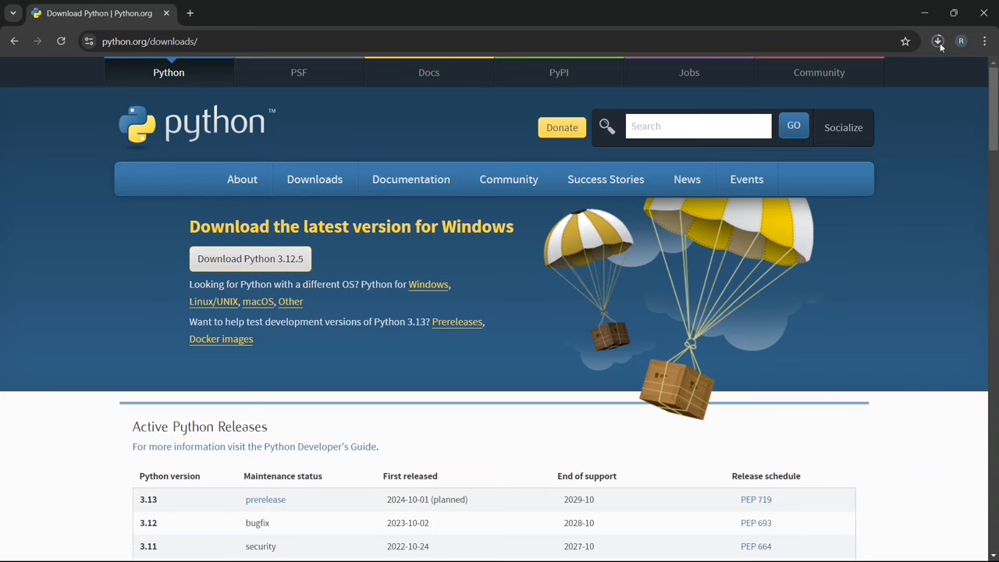
left_click(938, 41)
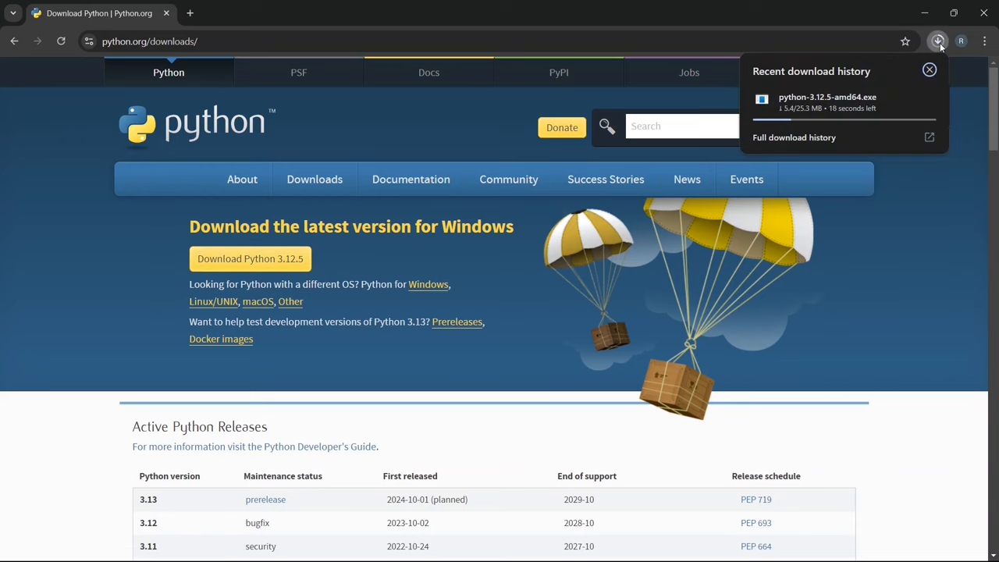
left_click(928, 70)
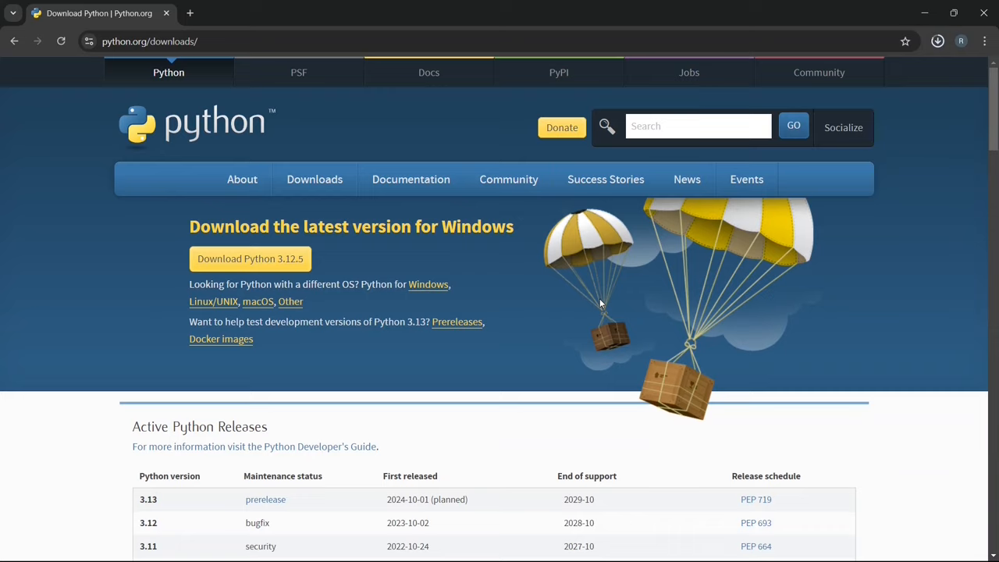
left_click(250, 258)
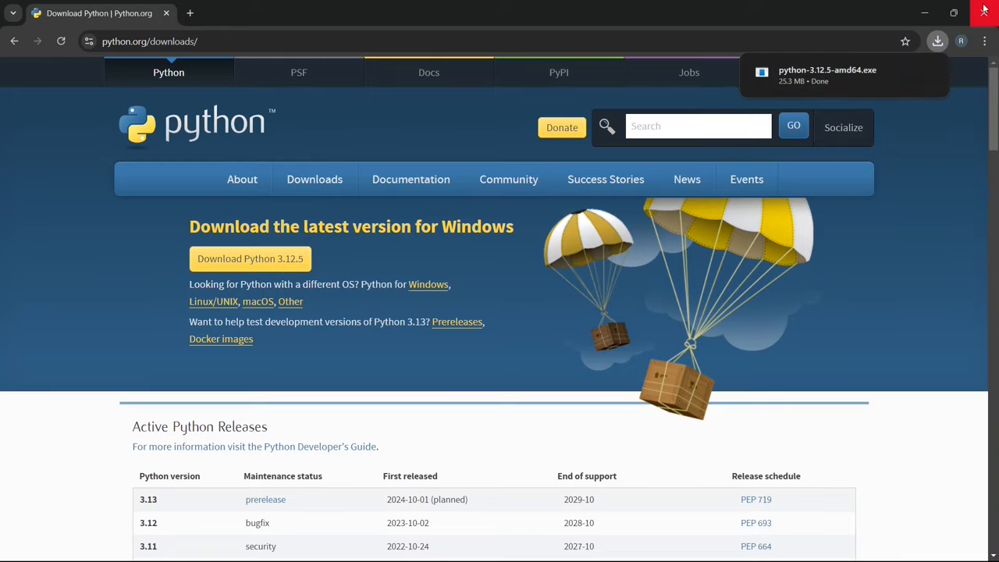
- Launch python-3.12.5-amd64 with PATH and admin py.exe options, choosing Customize installation
left_click(987, 9)
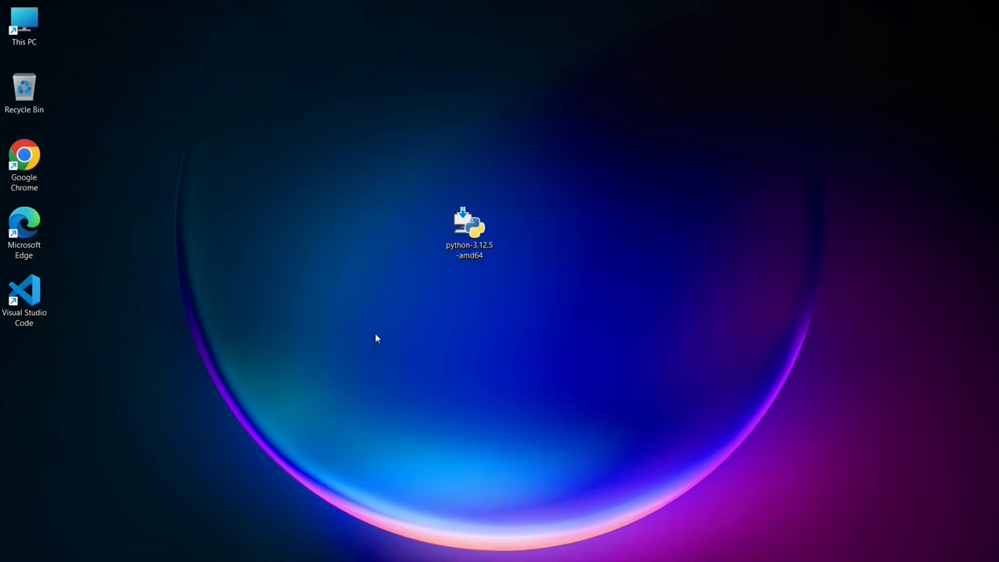
left_click(468, 227)
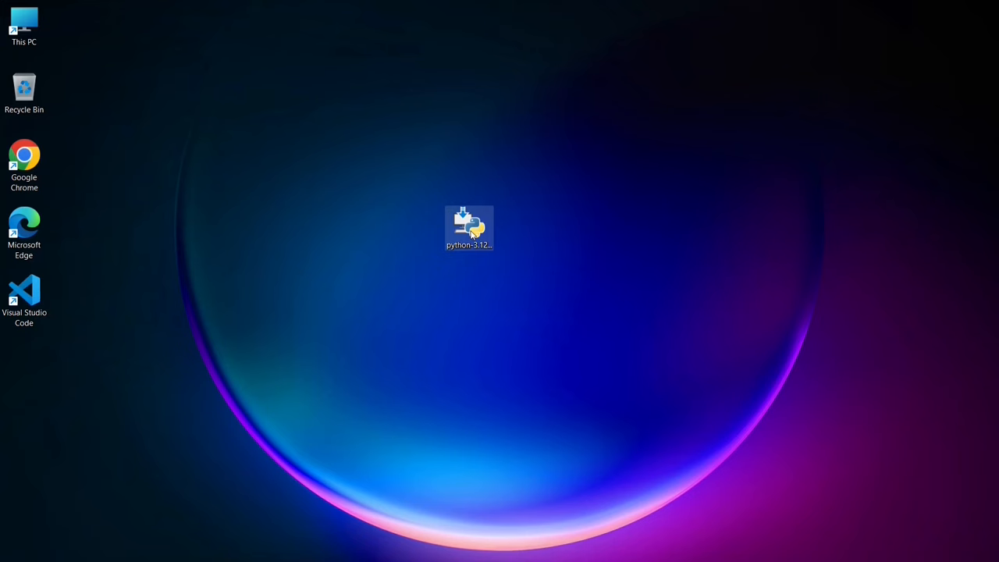
double_click(469, 227)
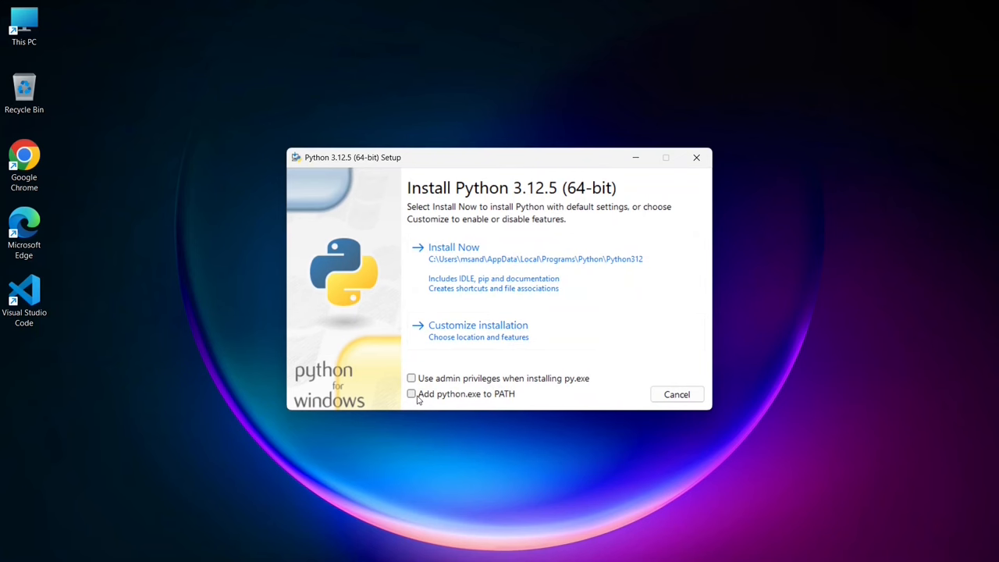
left_click(412, 394)
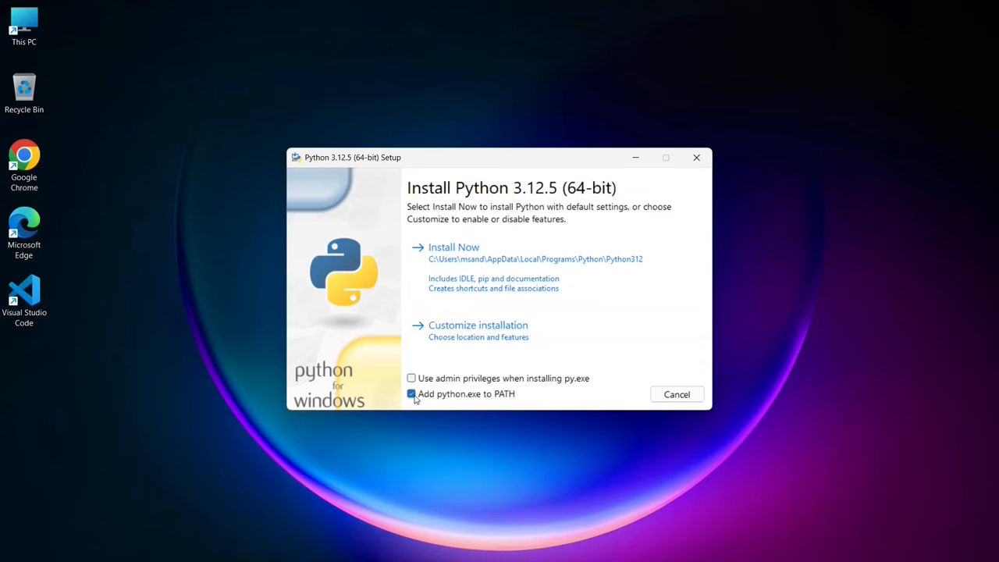
left_click(412, 378)
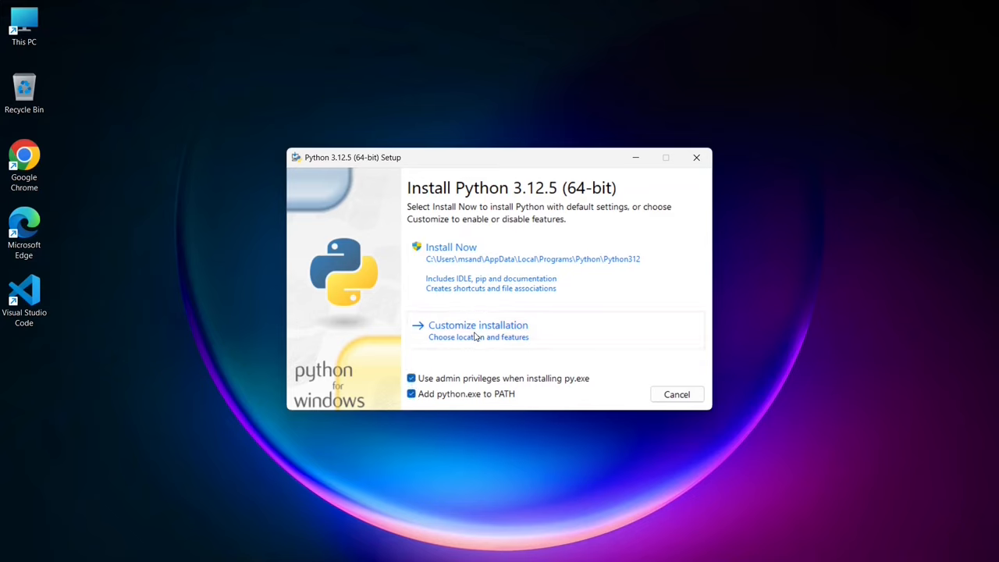
left_click(477, 325)
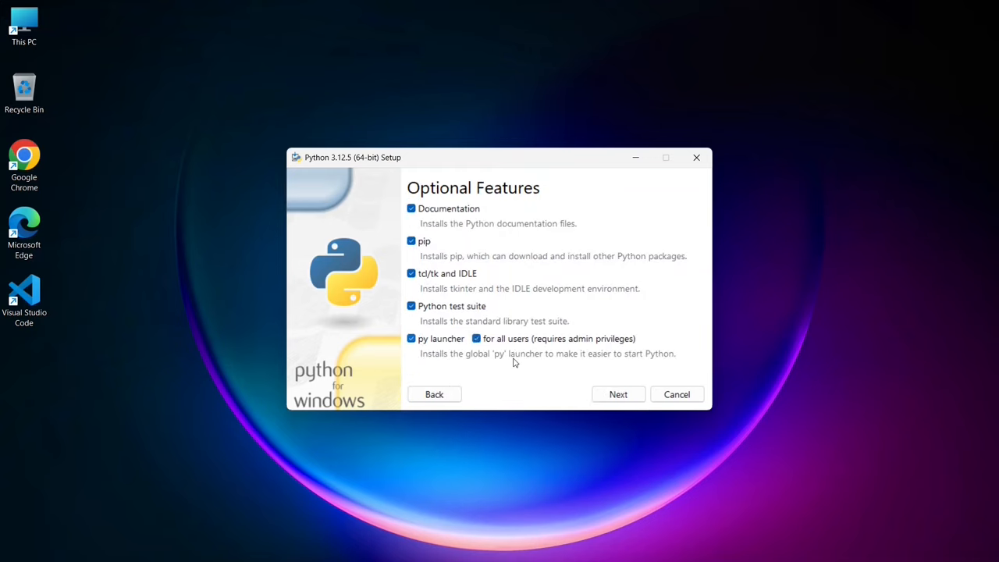
- Install Python 3.12.5 for all users into a chosen folder under the home directory
left_click(618, 395)
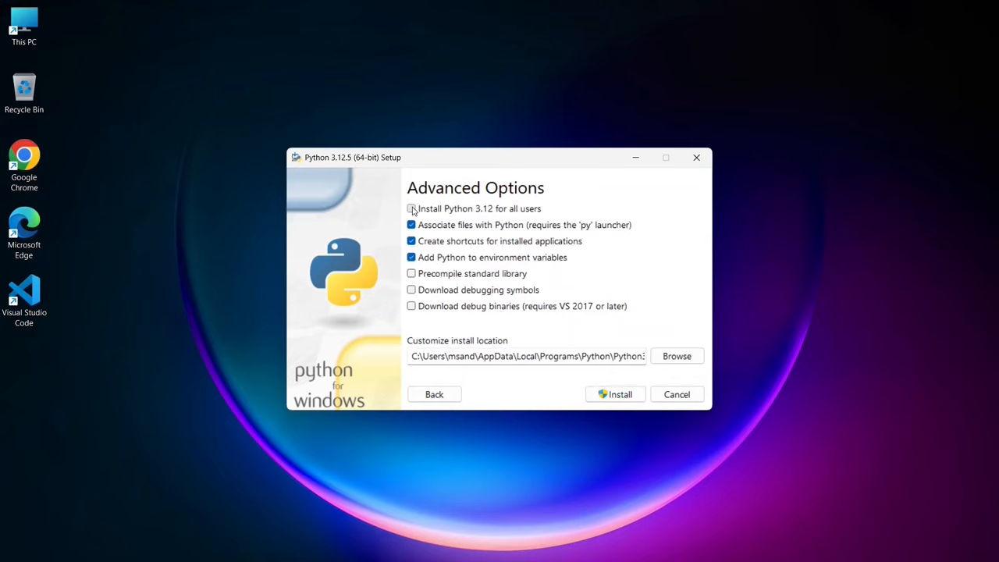
left_click(411, 209)
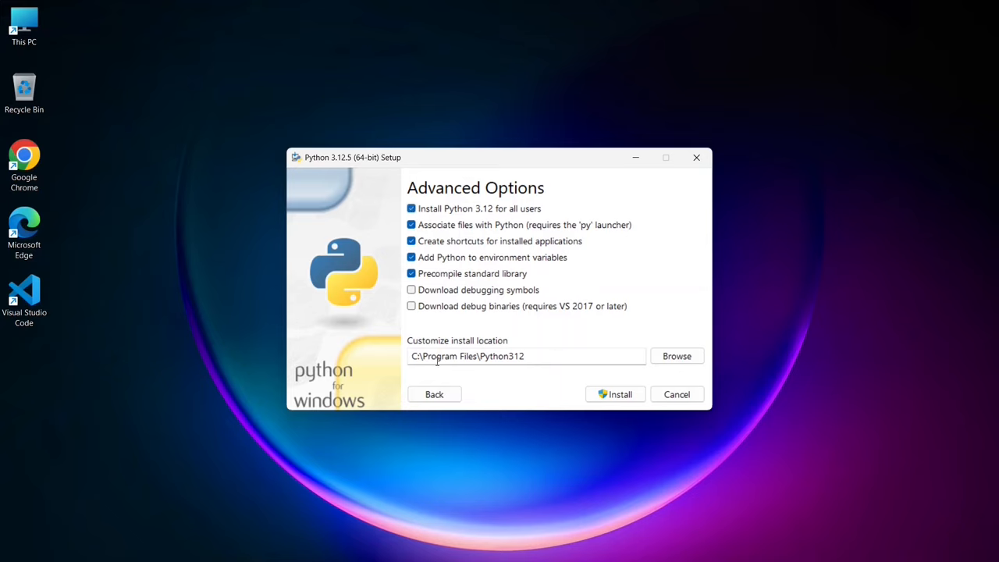
mouse_move(668, 365)
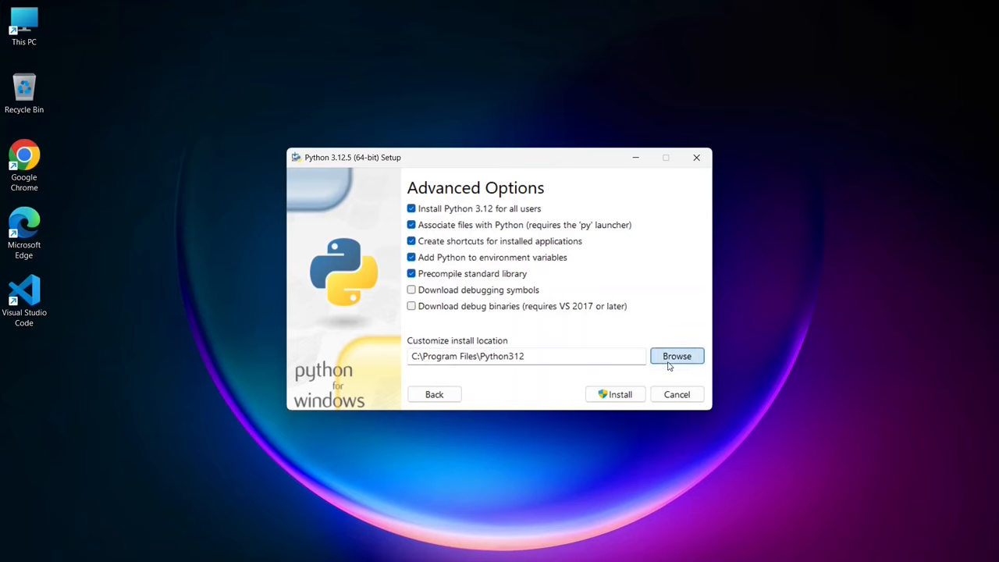
left_click(677, 357)
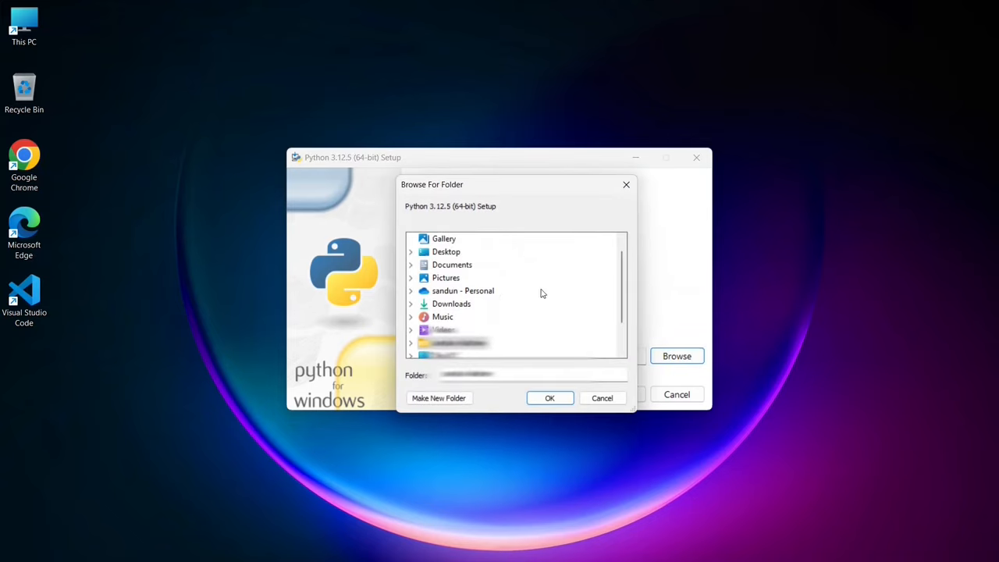
left_click(550, 398)
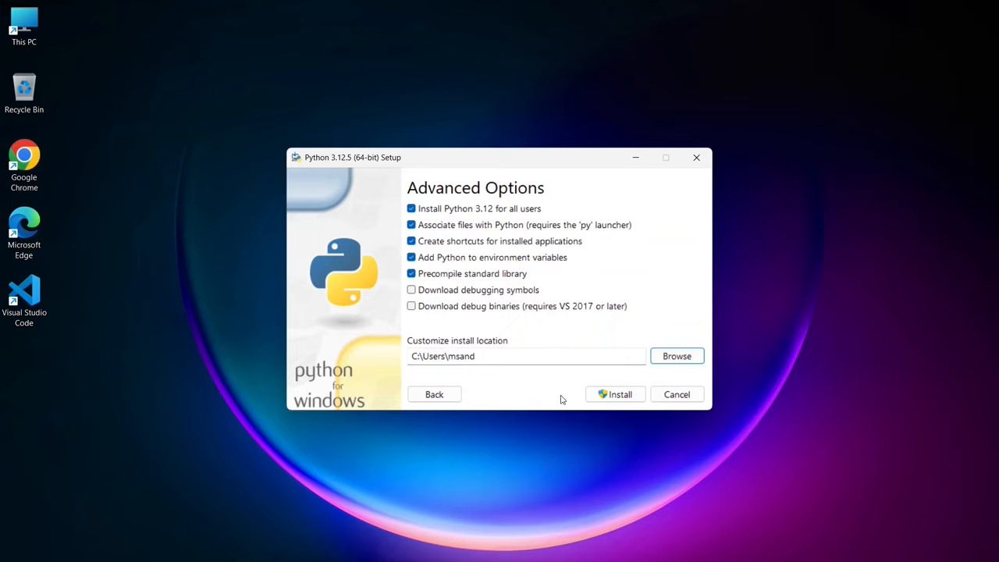
left_click(616, 394)
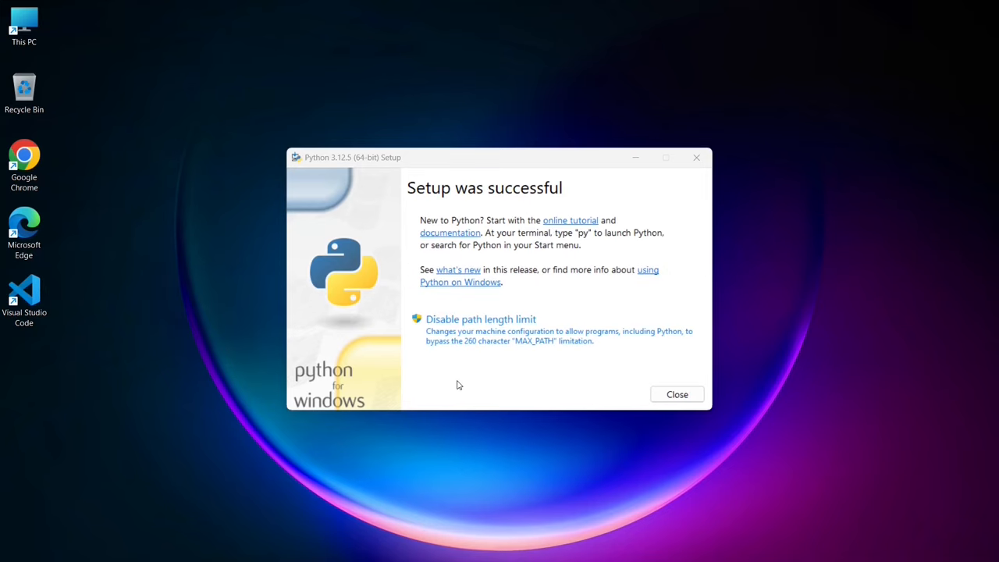
- Close the Python installer and check for Python 3.12.5 with python --version in Command Prompt
left_click(677, 395)
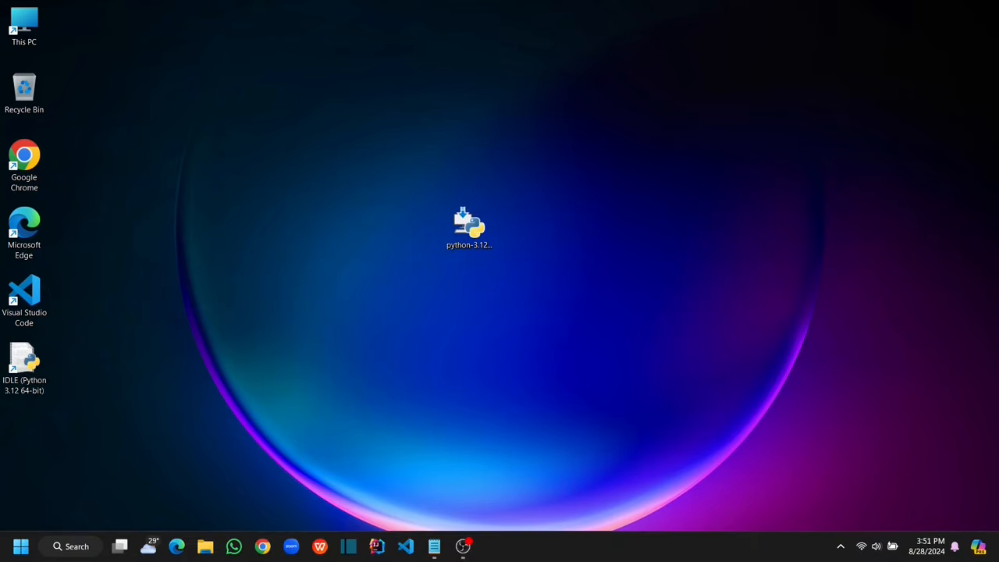
left_click(76, 547)
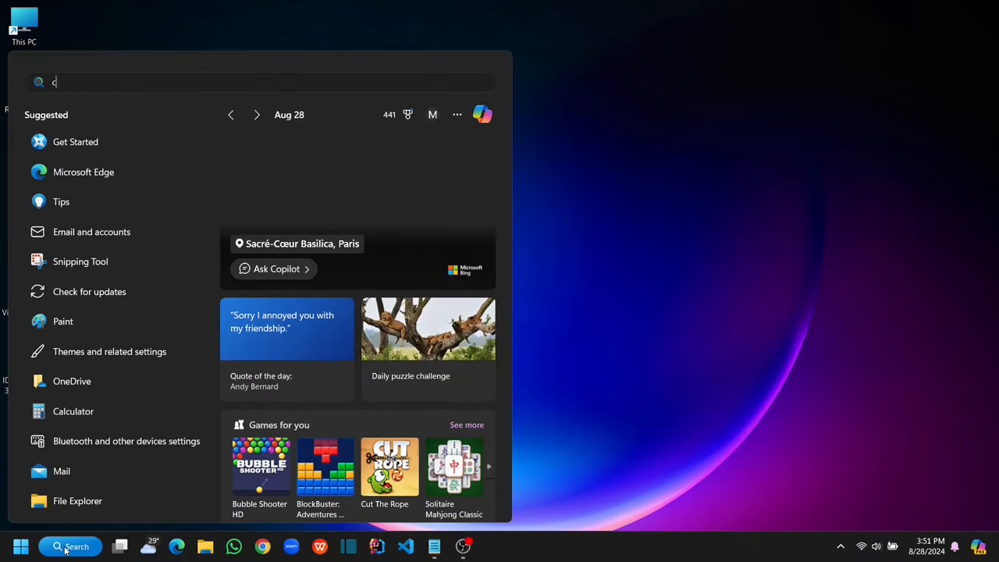
type("md")
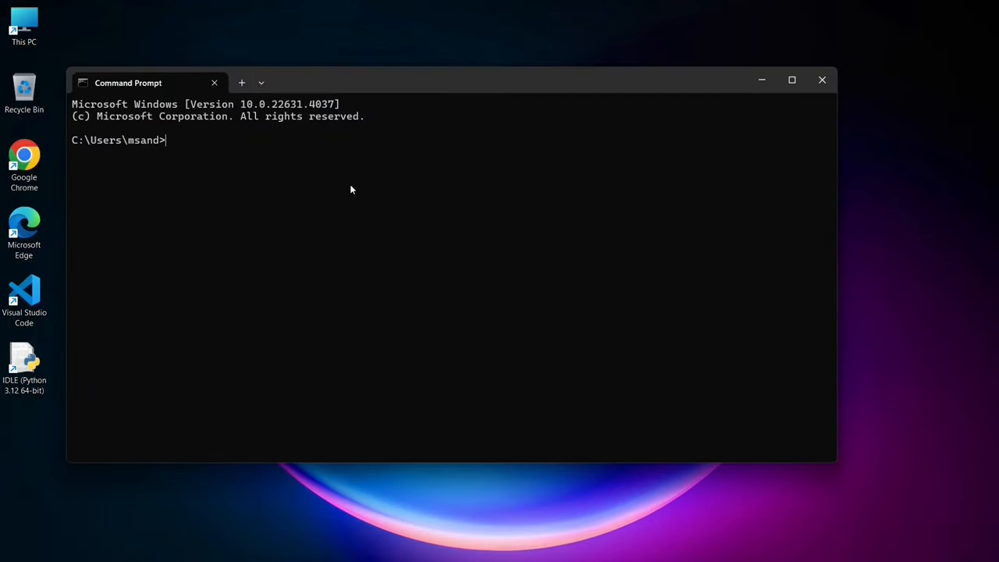
type("python --version")
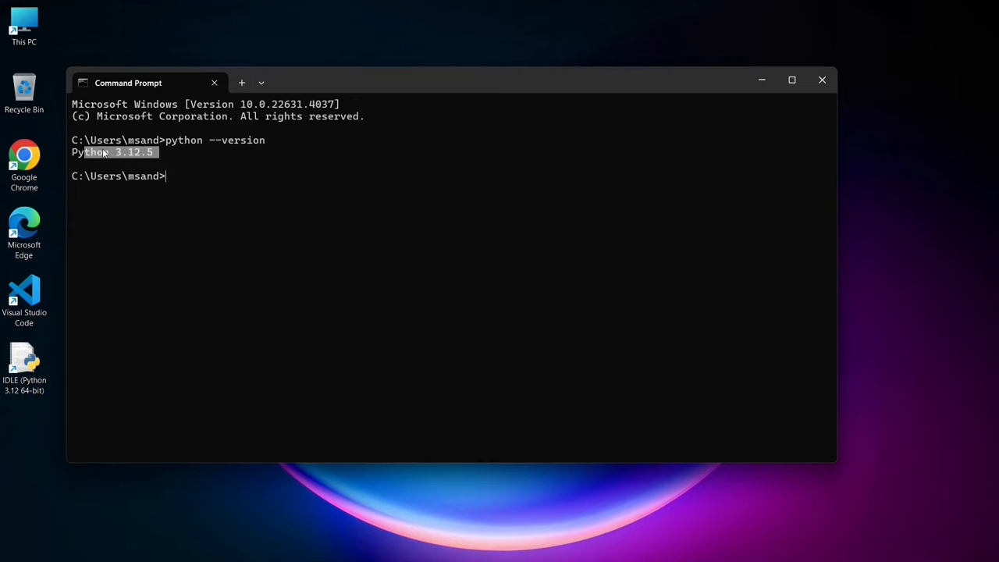
- Start the Python interpreter, run print("hello"), then close Command Prompt
type("python")
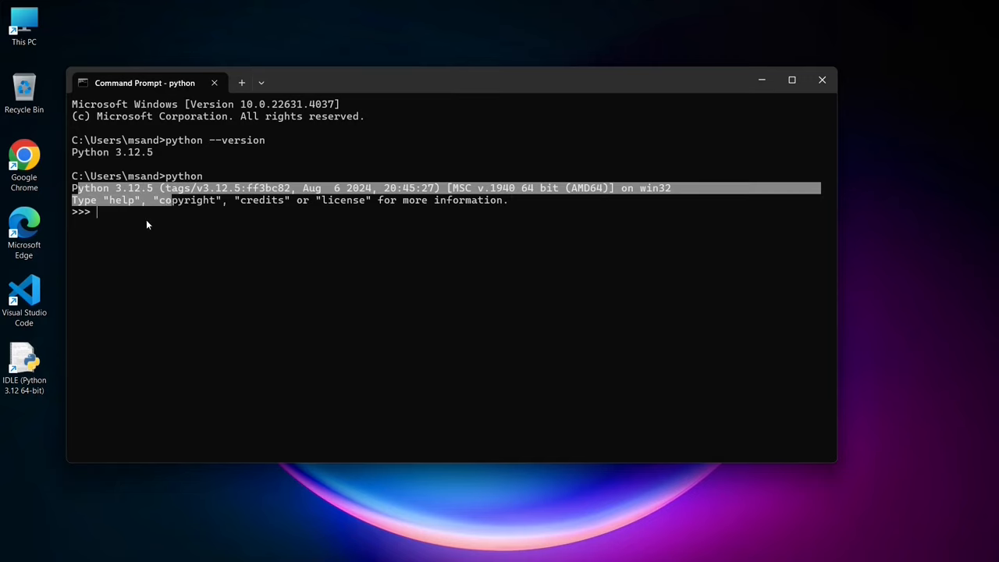
type("print(\"hel")
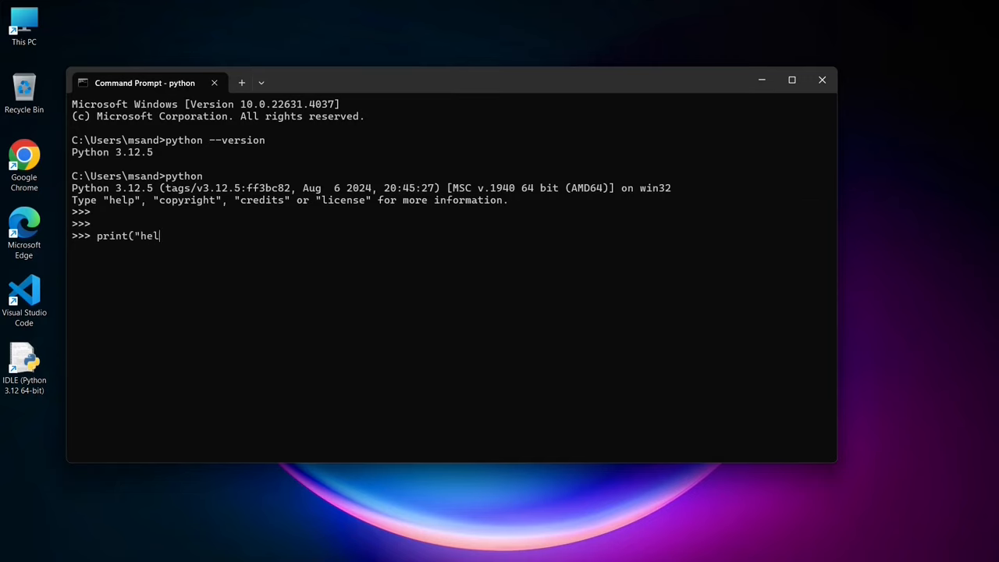
type("lo\")")
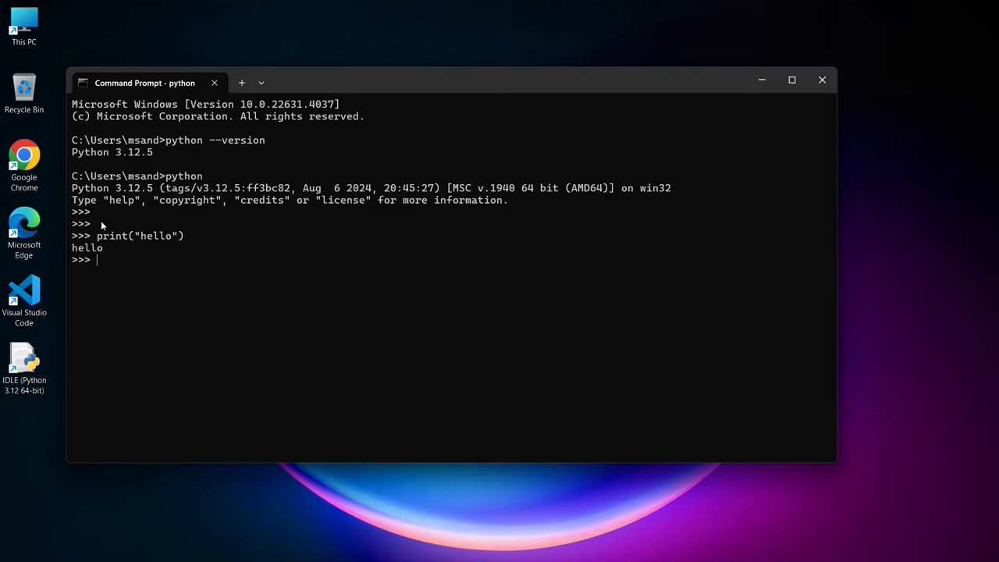
mouse_move(107, 252)
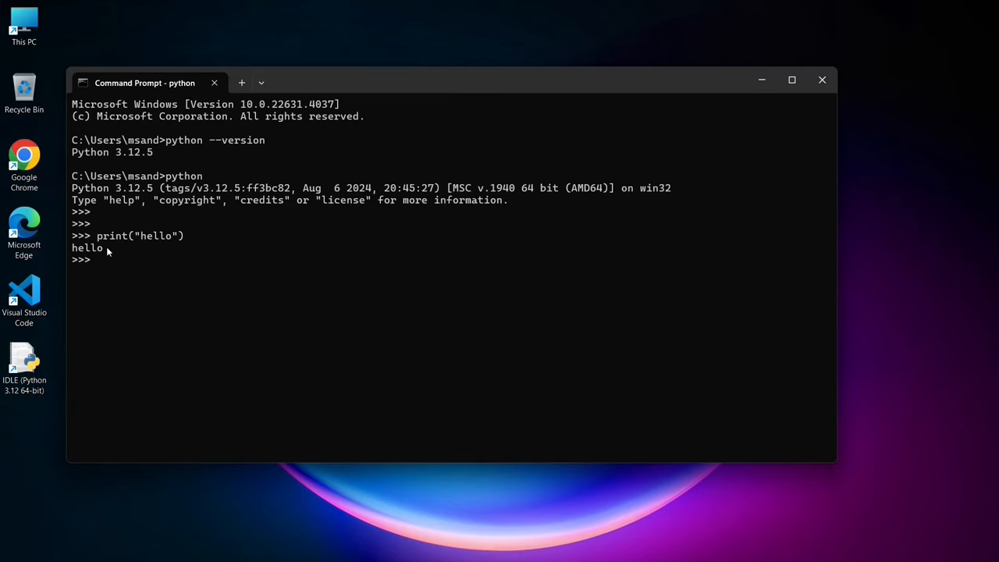
left_click(822, 79)
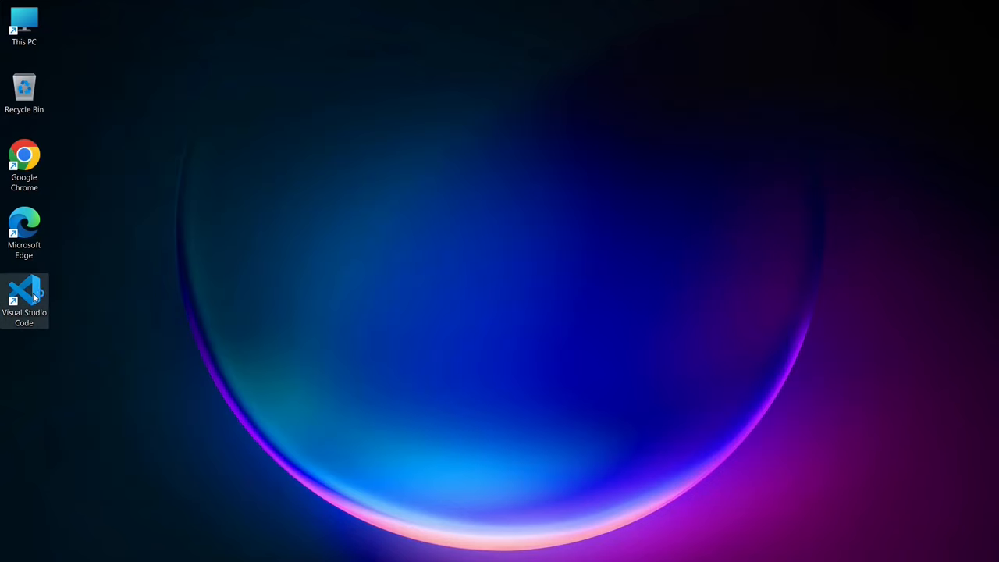
- Launch VS Code, install Microsoft's Python extension from Extensions, and close its details tab
double_click(25, 294)
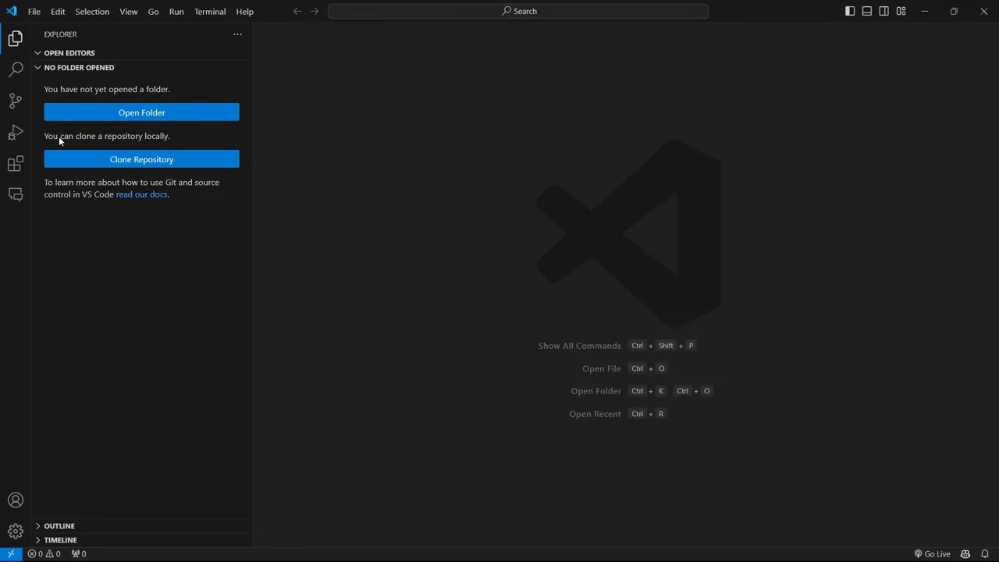
left_click(14, 162)
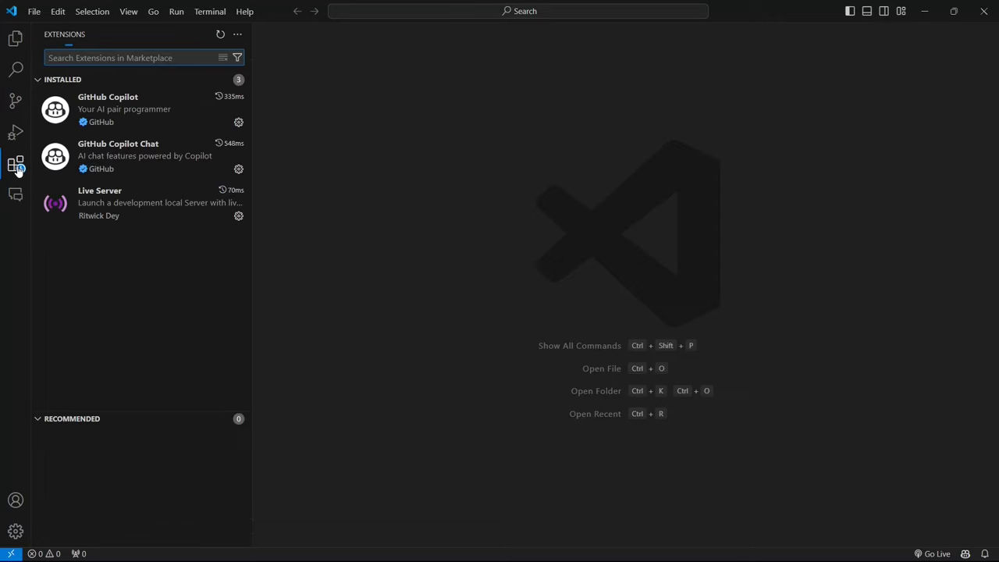
left_click(129, 57)
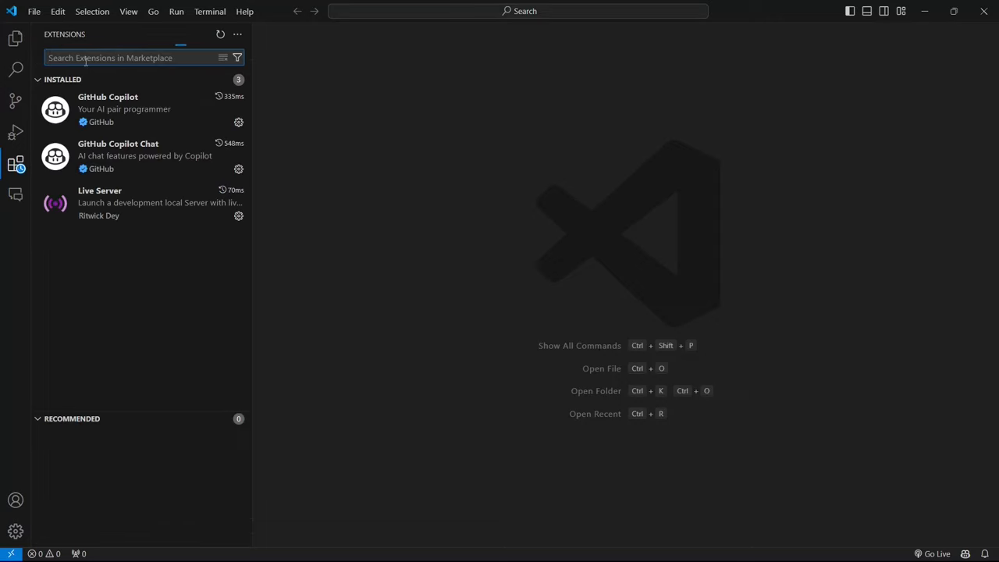
type("python")
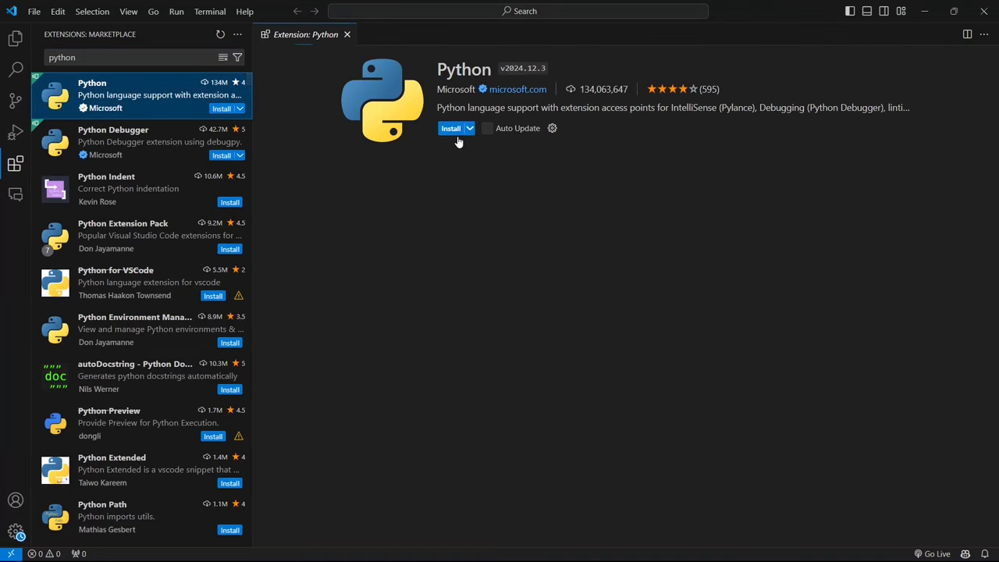
left_click(450, 128)
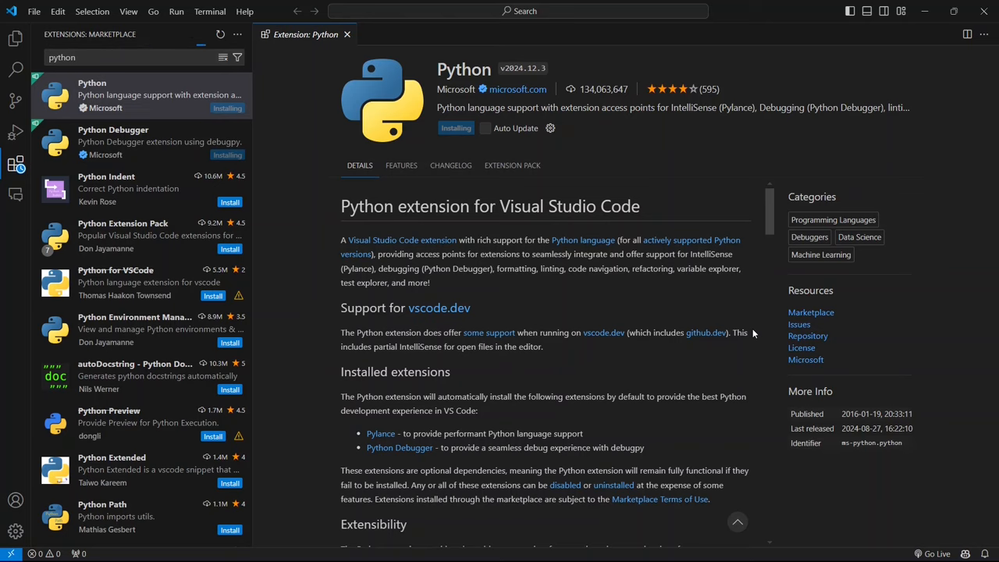
mouse_move(427, 137)
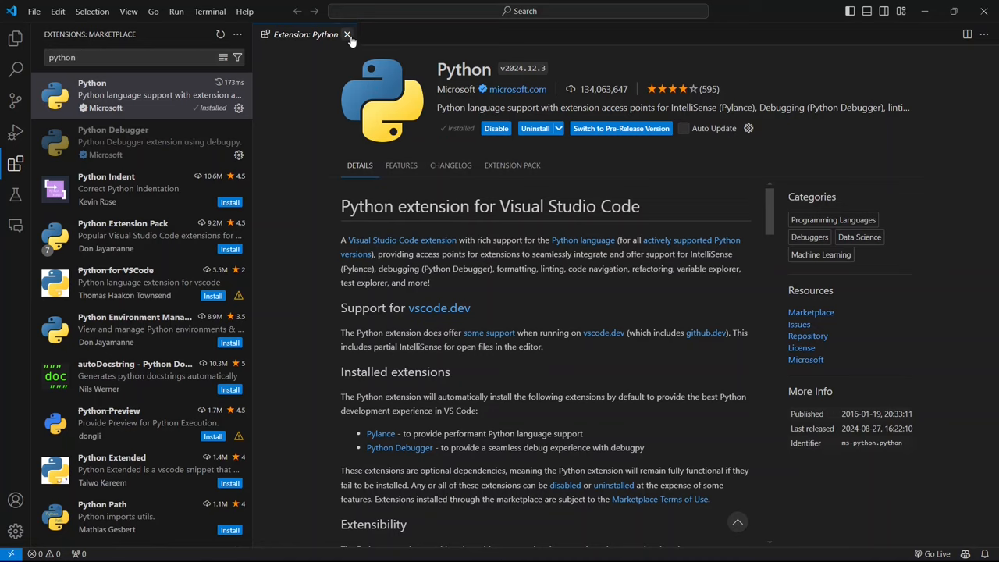
left_click(347, 34)
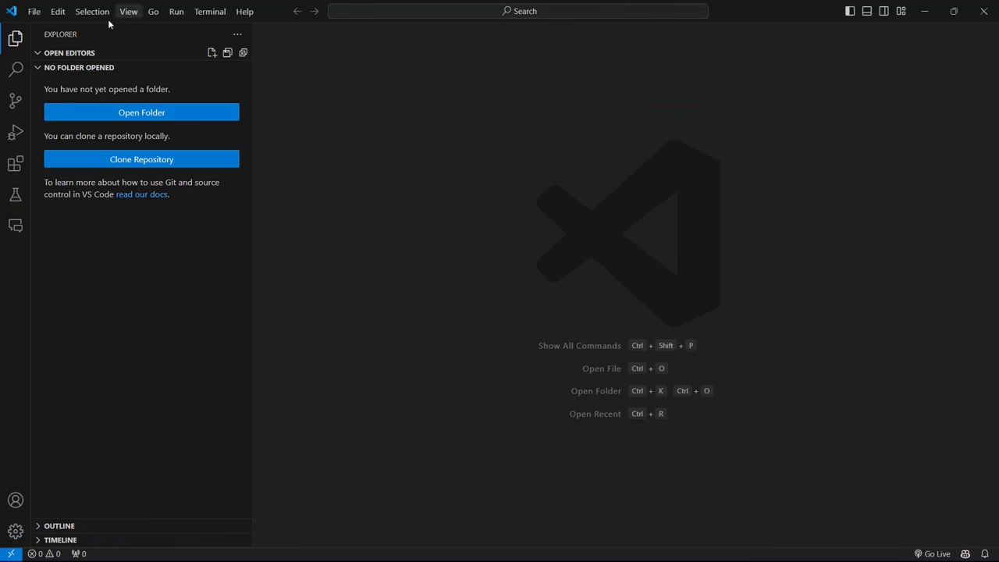
- Create a new file named aa.py through File > New File and save it on the Desktop
left_click(36, 11)
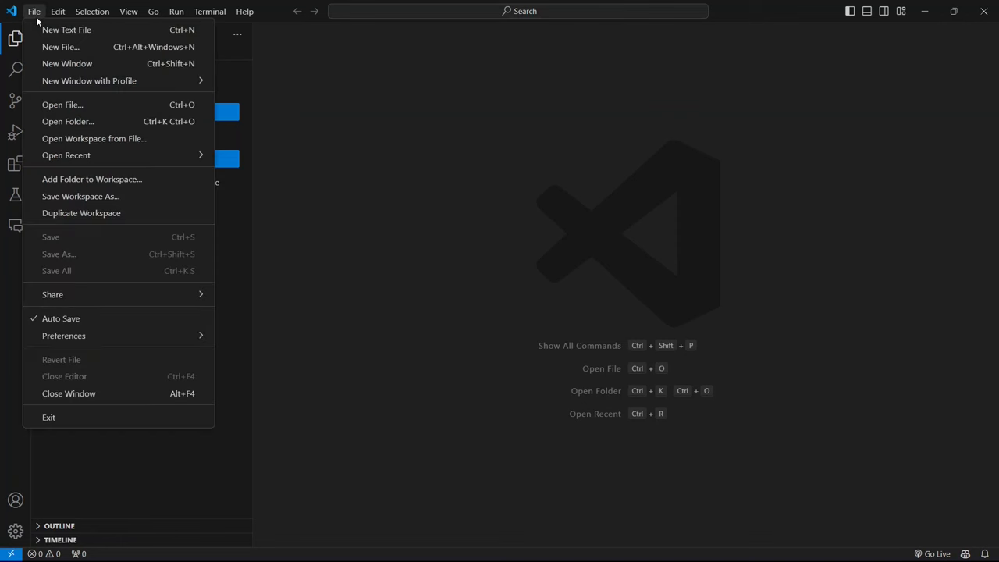
mouse_move(63, 50)
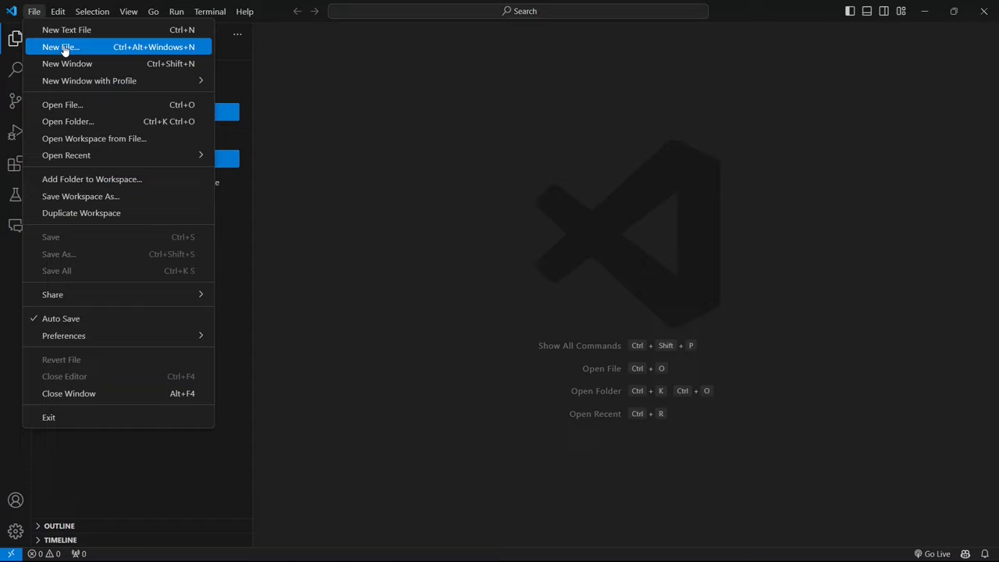
left_click(59, 49)
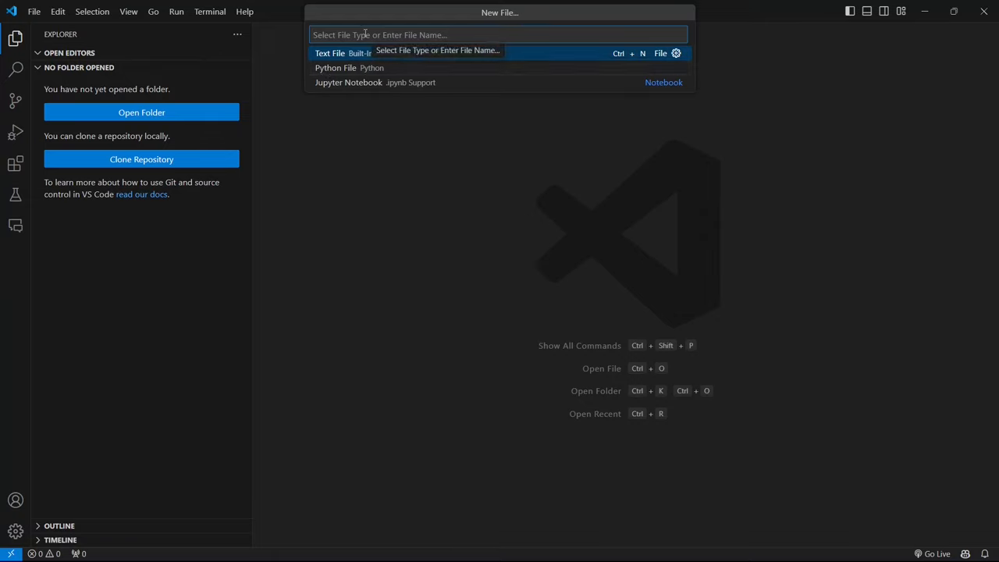
type("aa.")
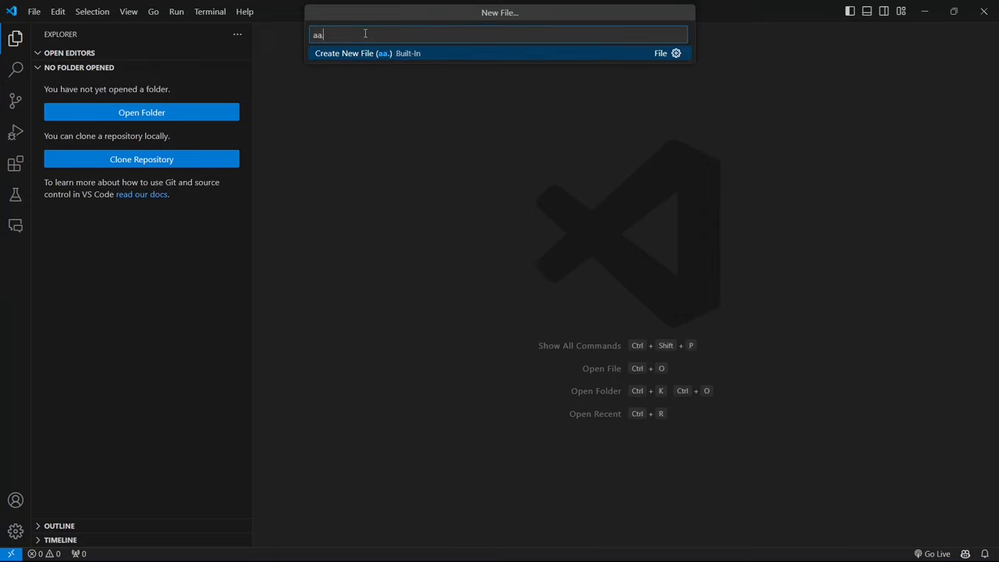
key("Escape")
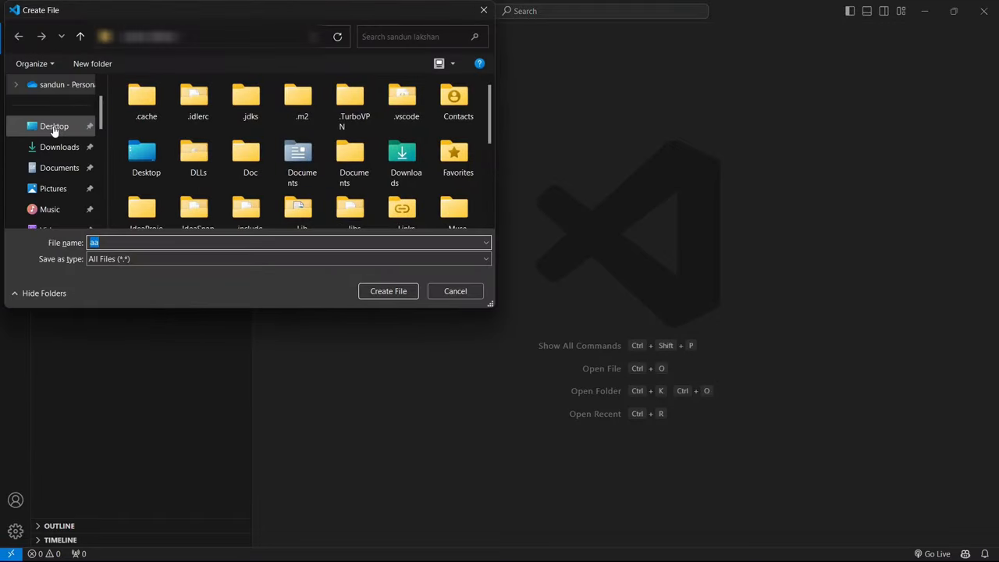
left_click(54, 125)
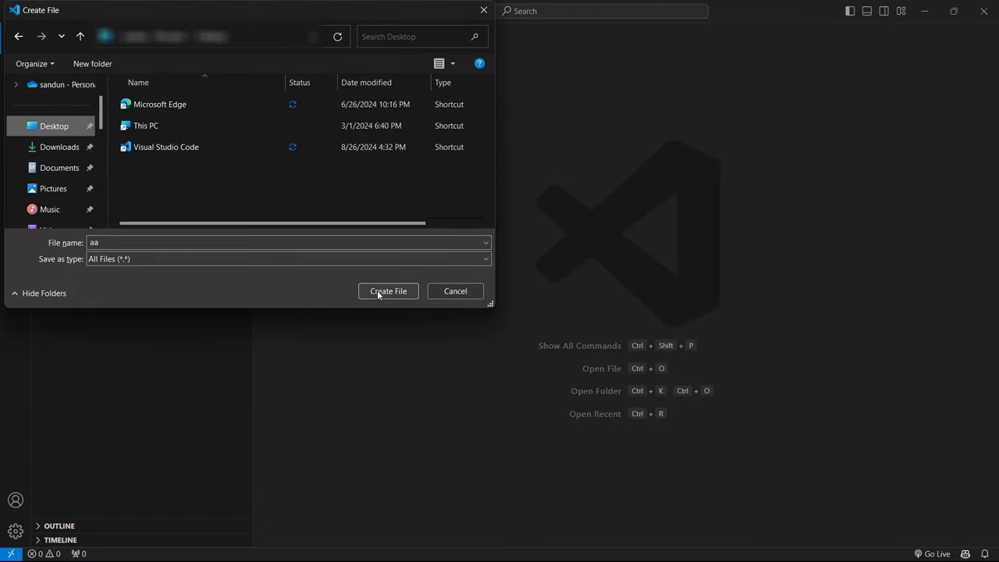
left_click(388, 291)
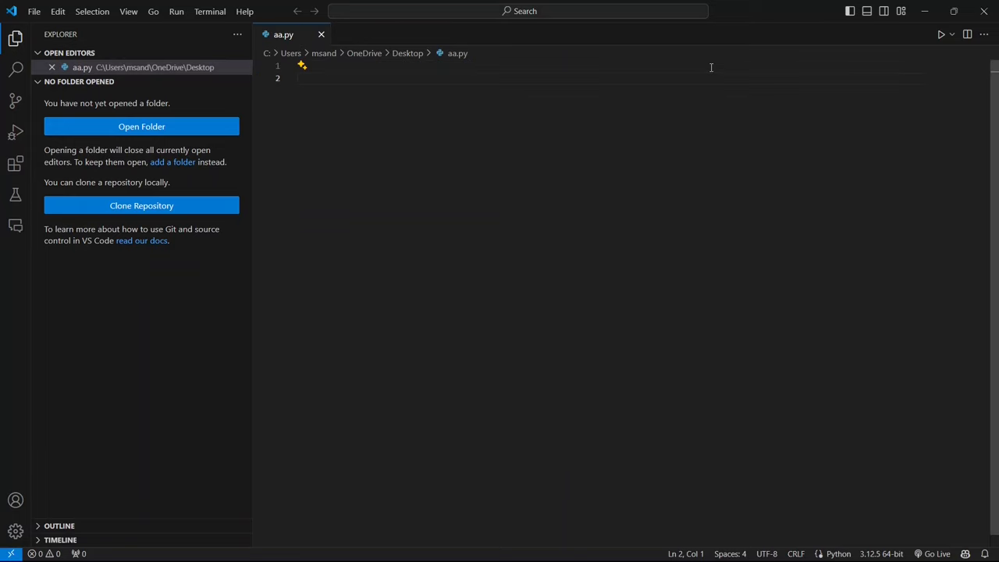
- Write print("hello world") in aa.py and run it with Run Python File
type("print(\"\")")
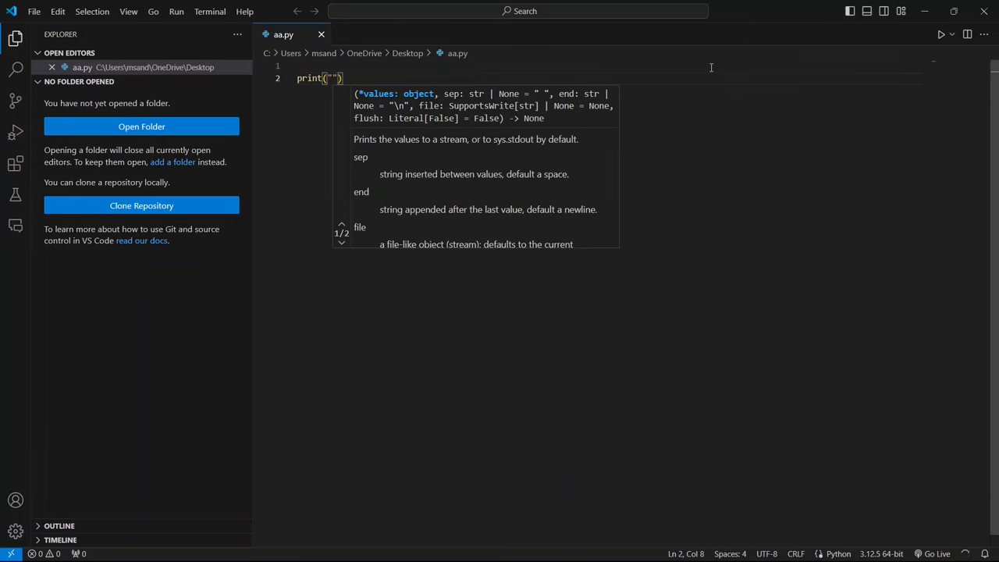
type("hello world")
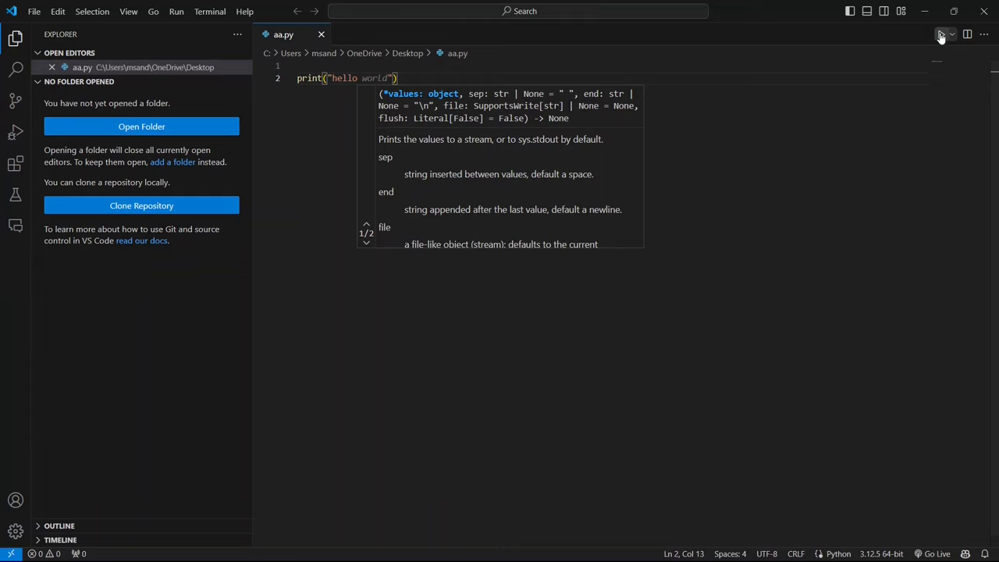
left_click(941, 35)
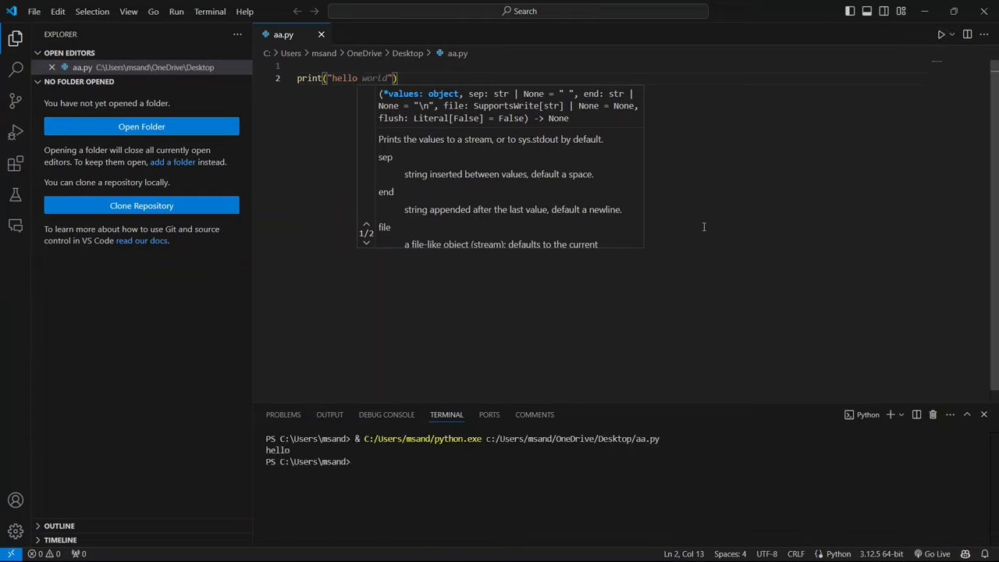